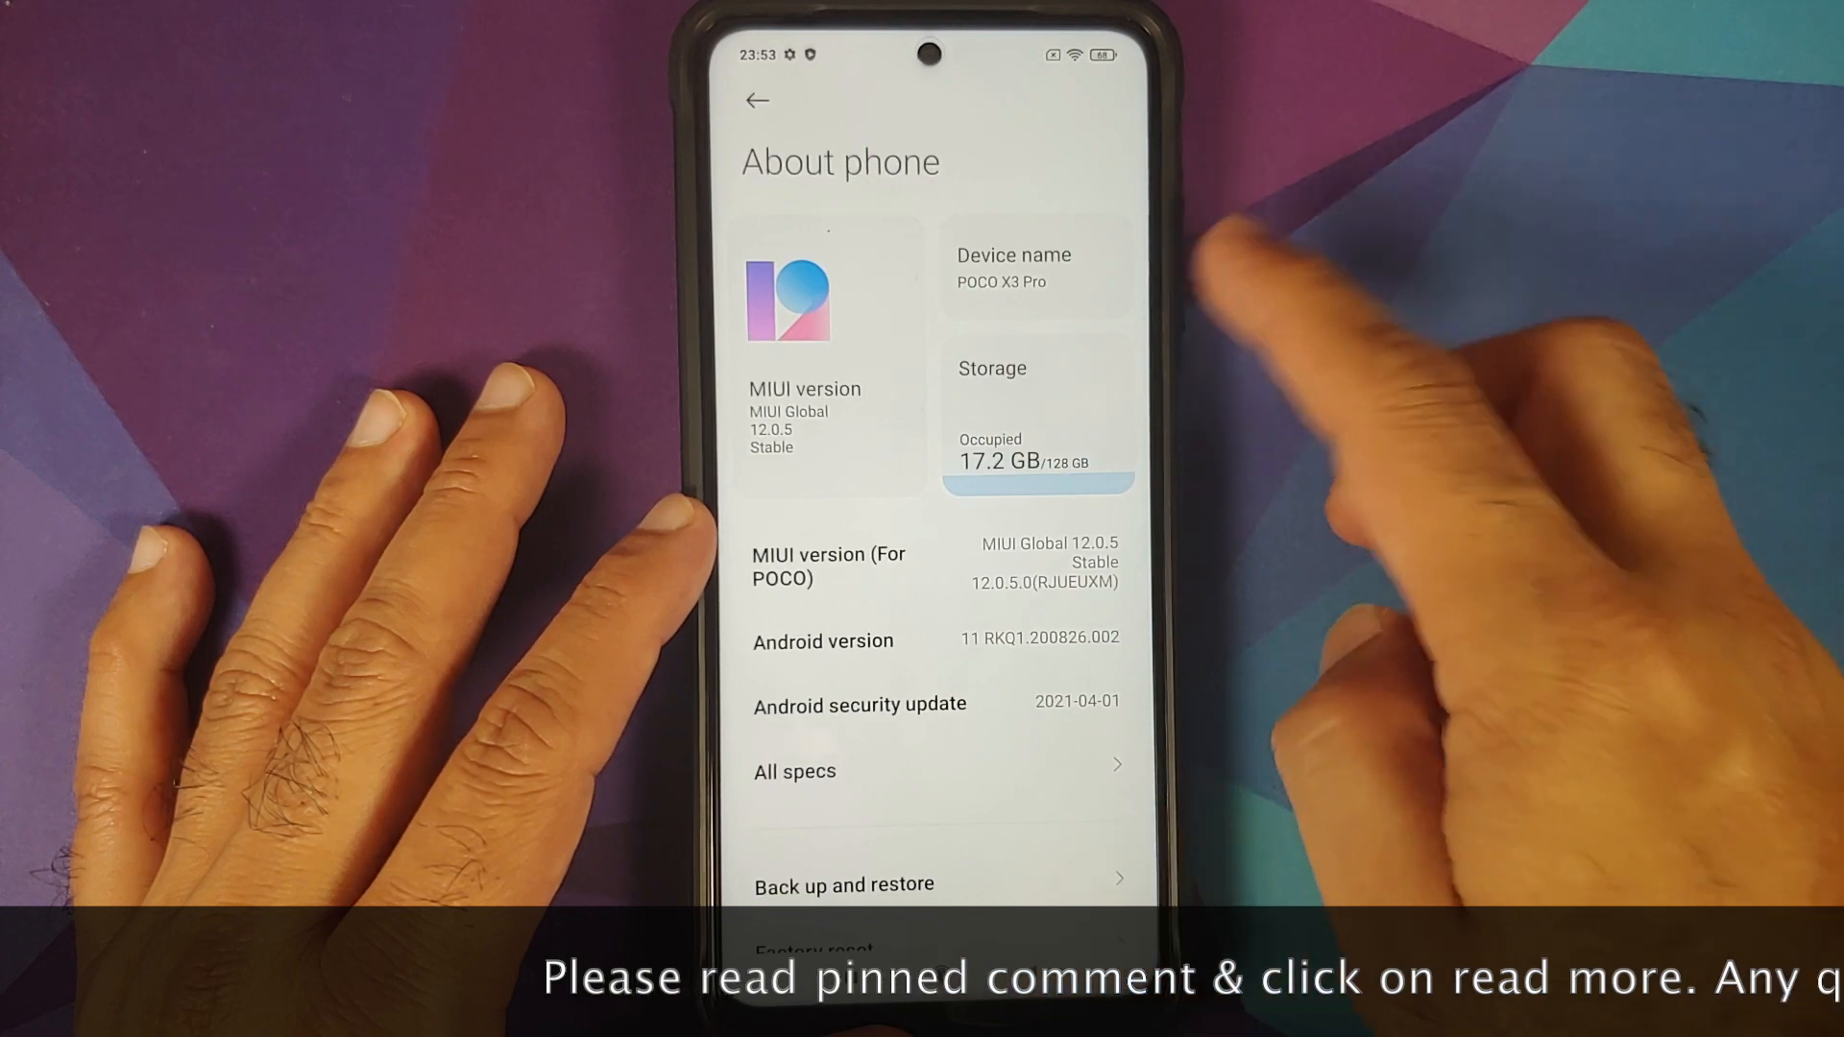
# Review Developer options via Additional settings, confirming OEM unlocking on and bootloader unlocked, then exit home.
pyautogui.click(755, 100)
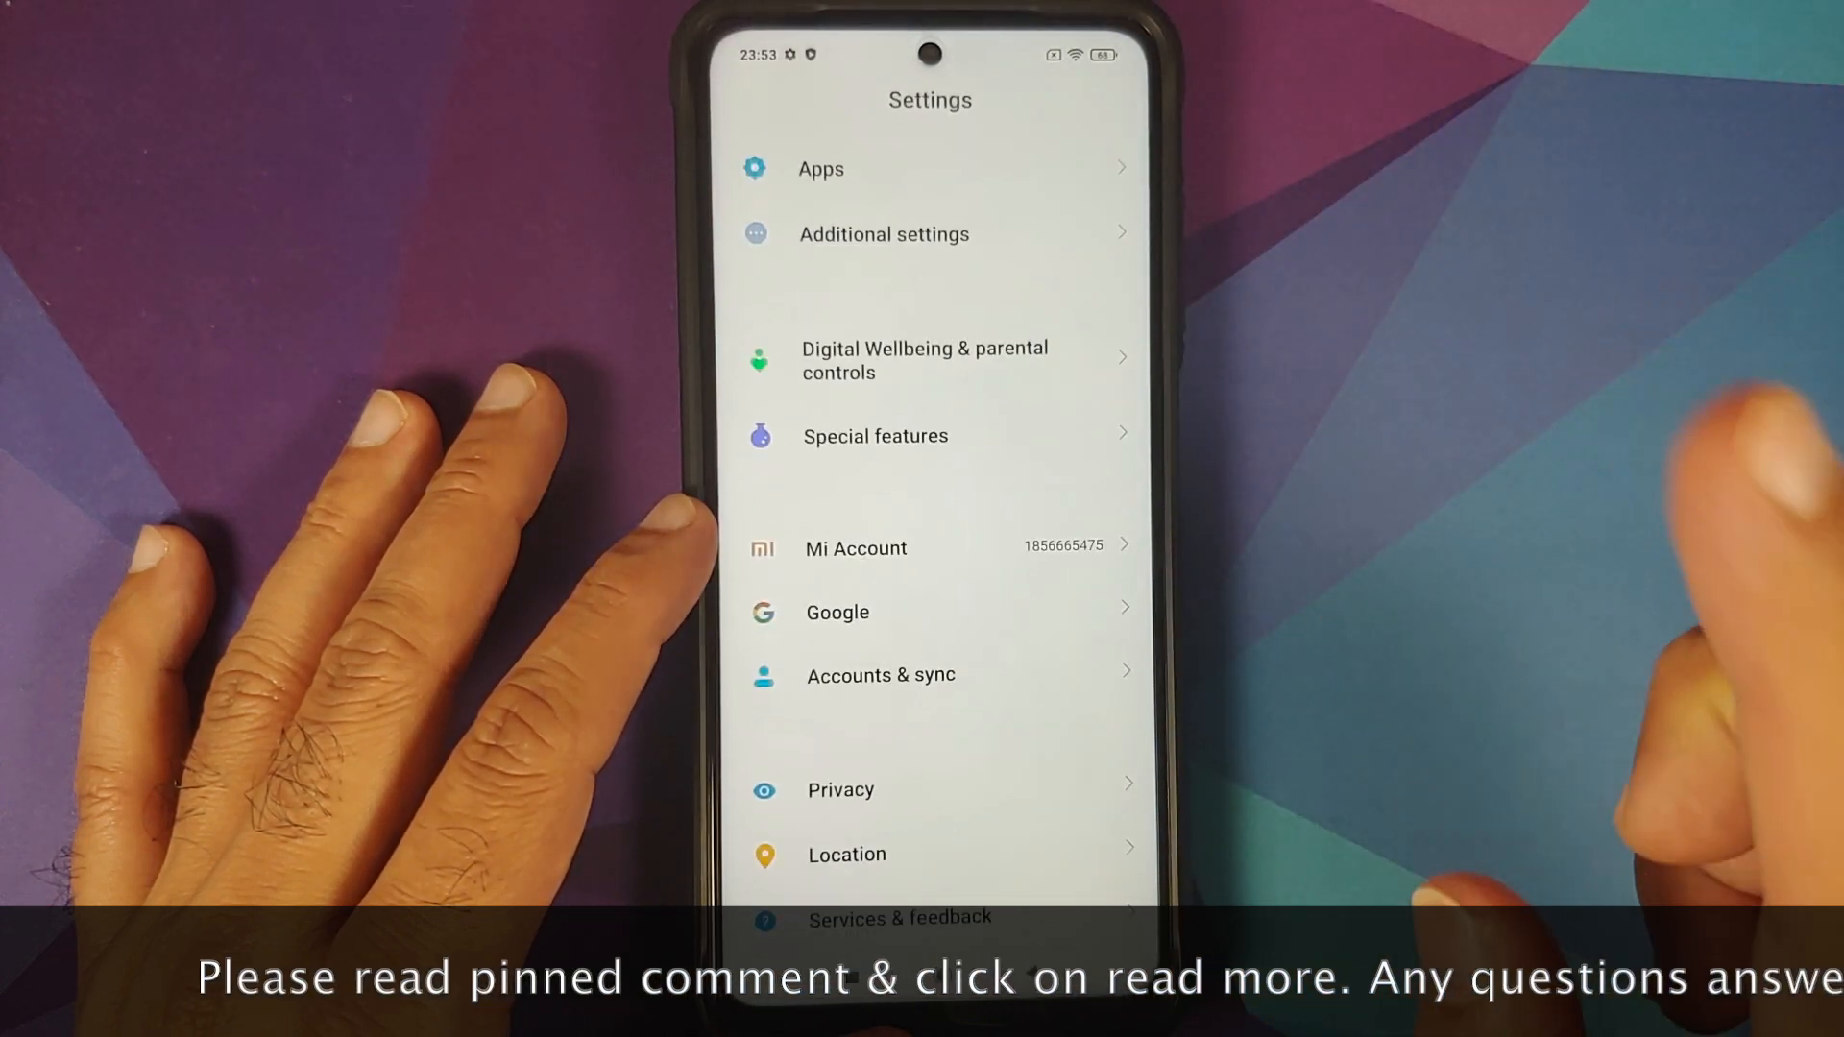
pyautogui.scroll(-3)
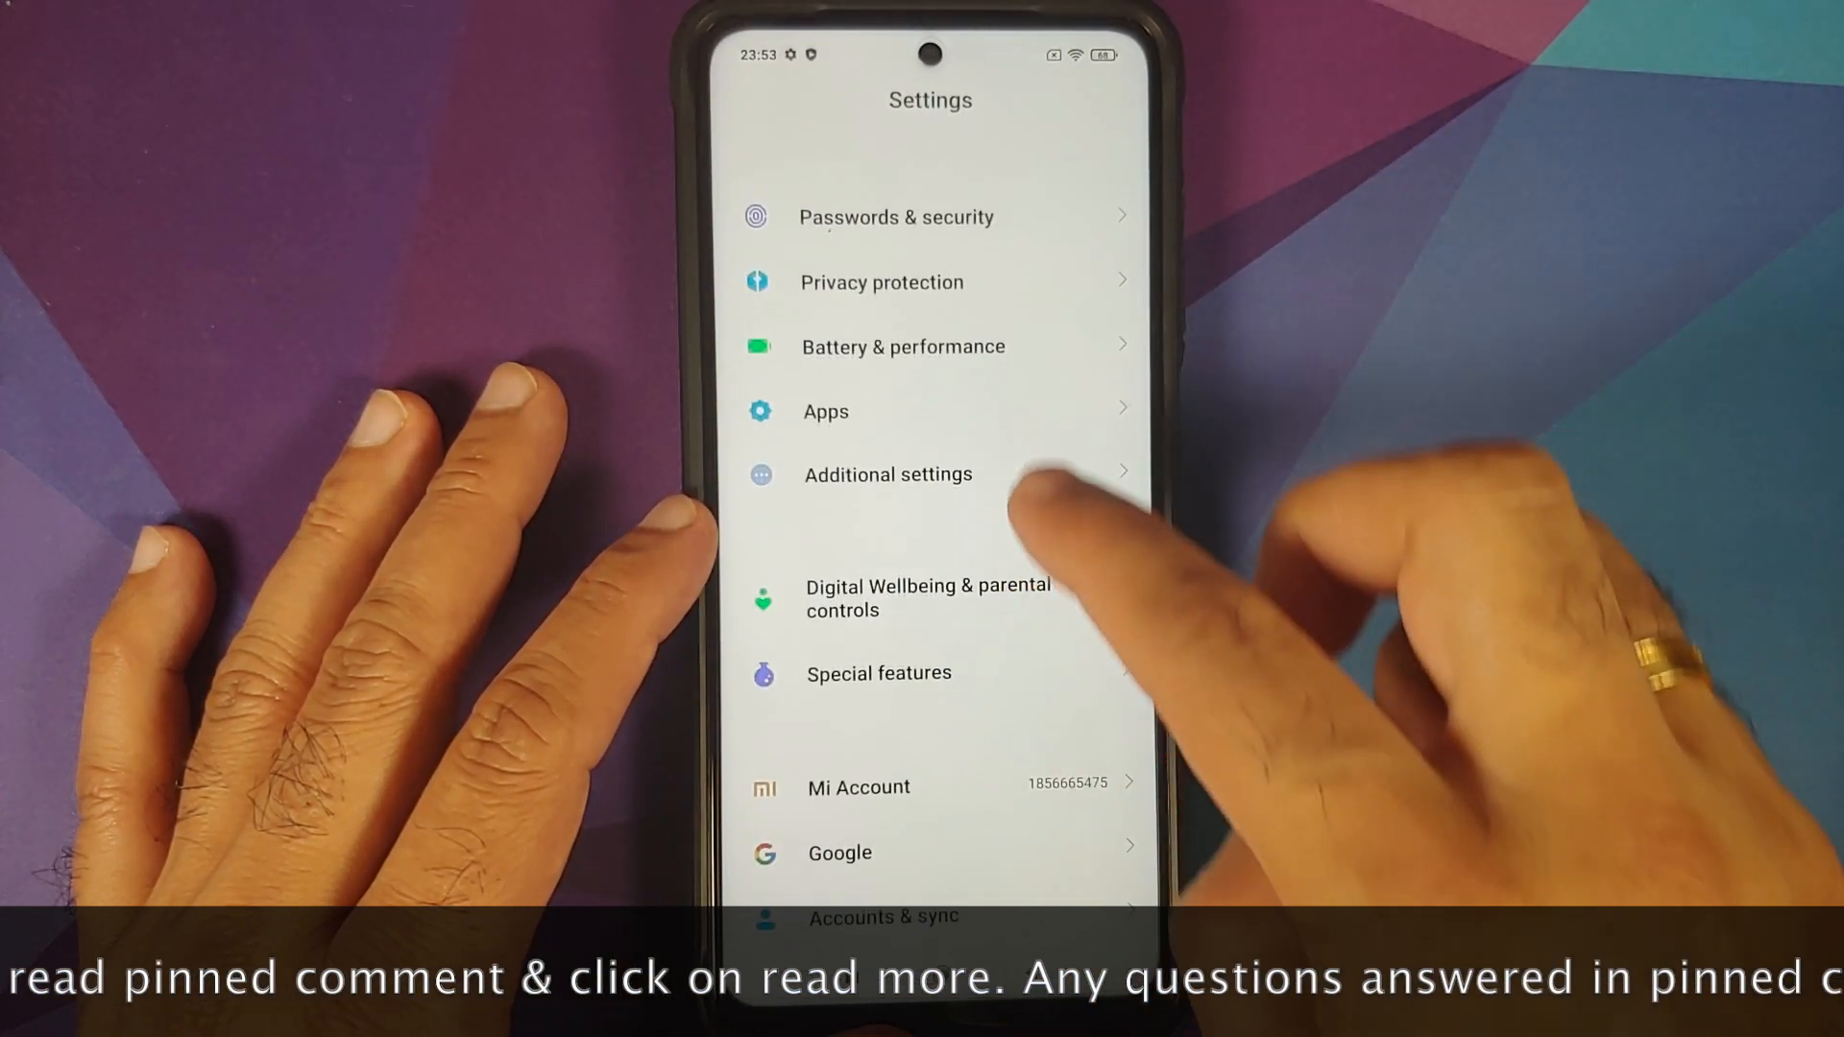
pyautogui.click(887, 475)
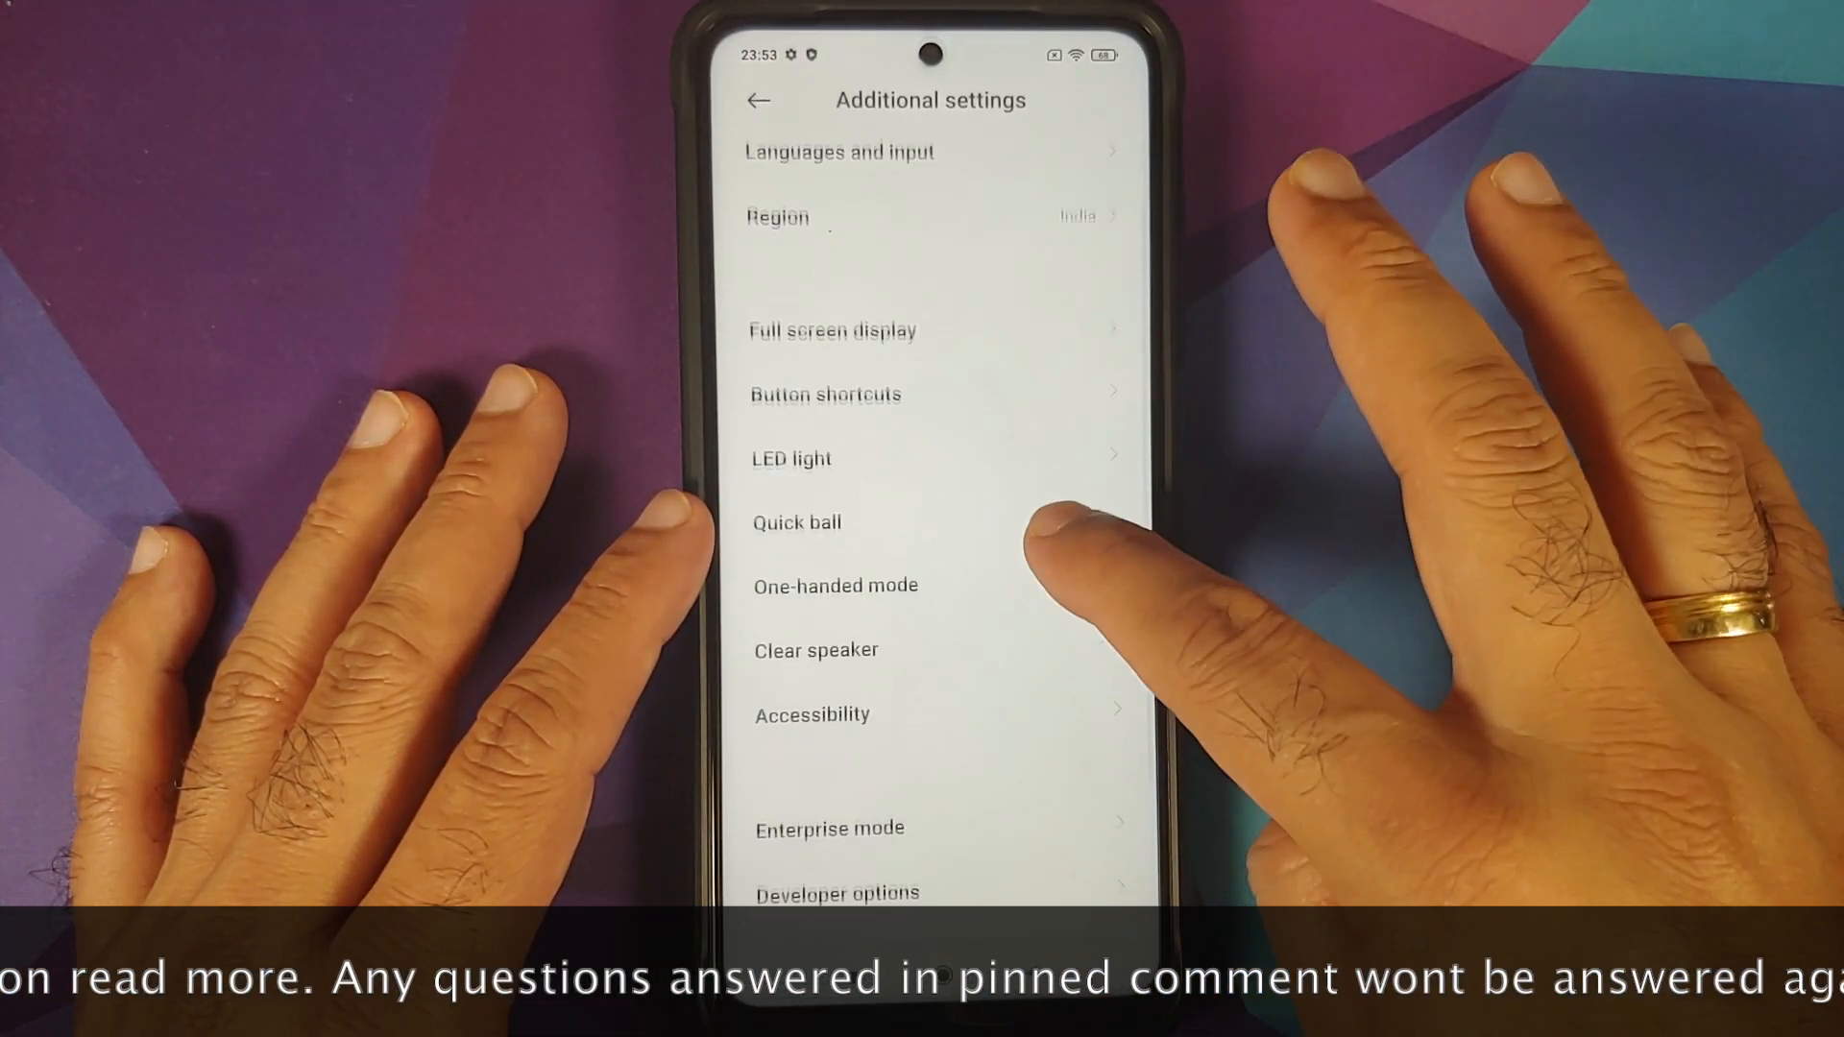
pyautogui.click(838, 896)
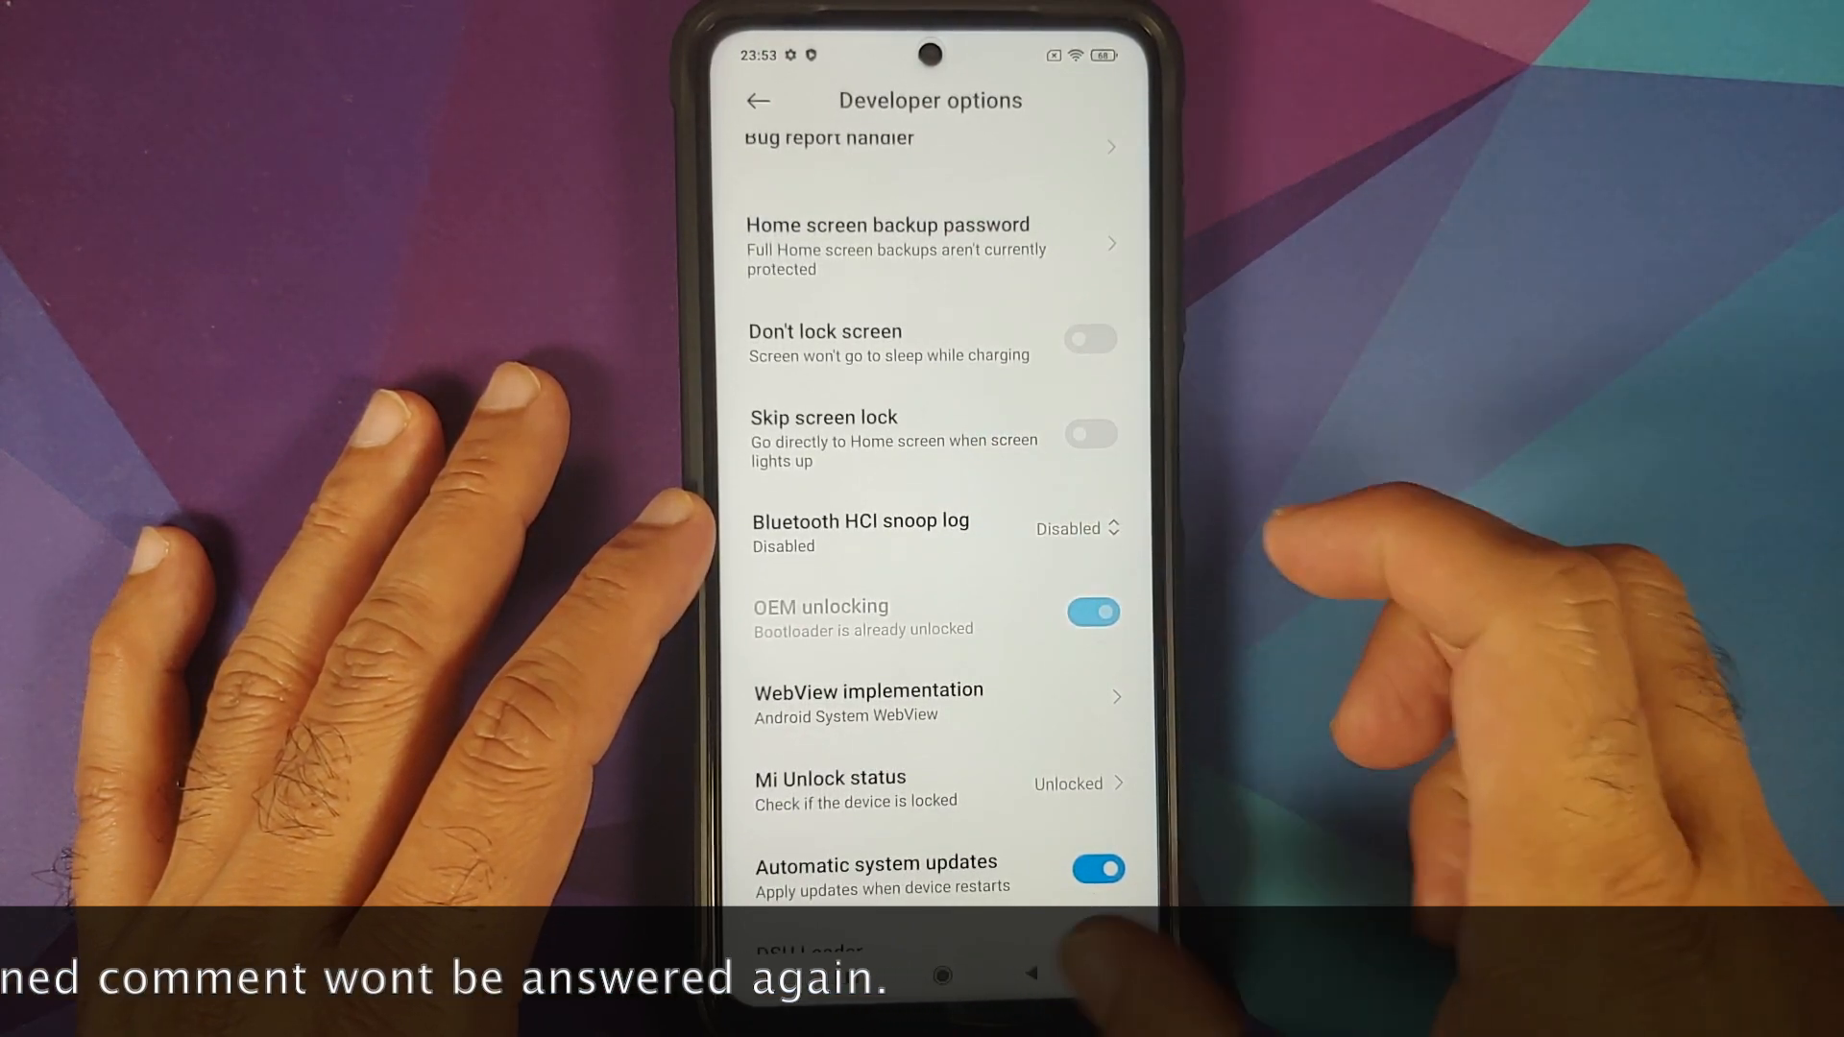
pyautogui.click(942, 975)
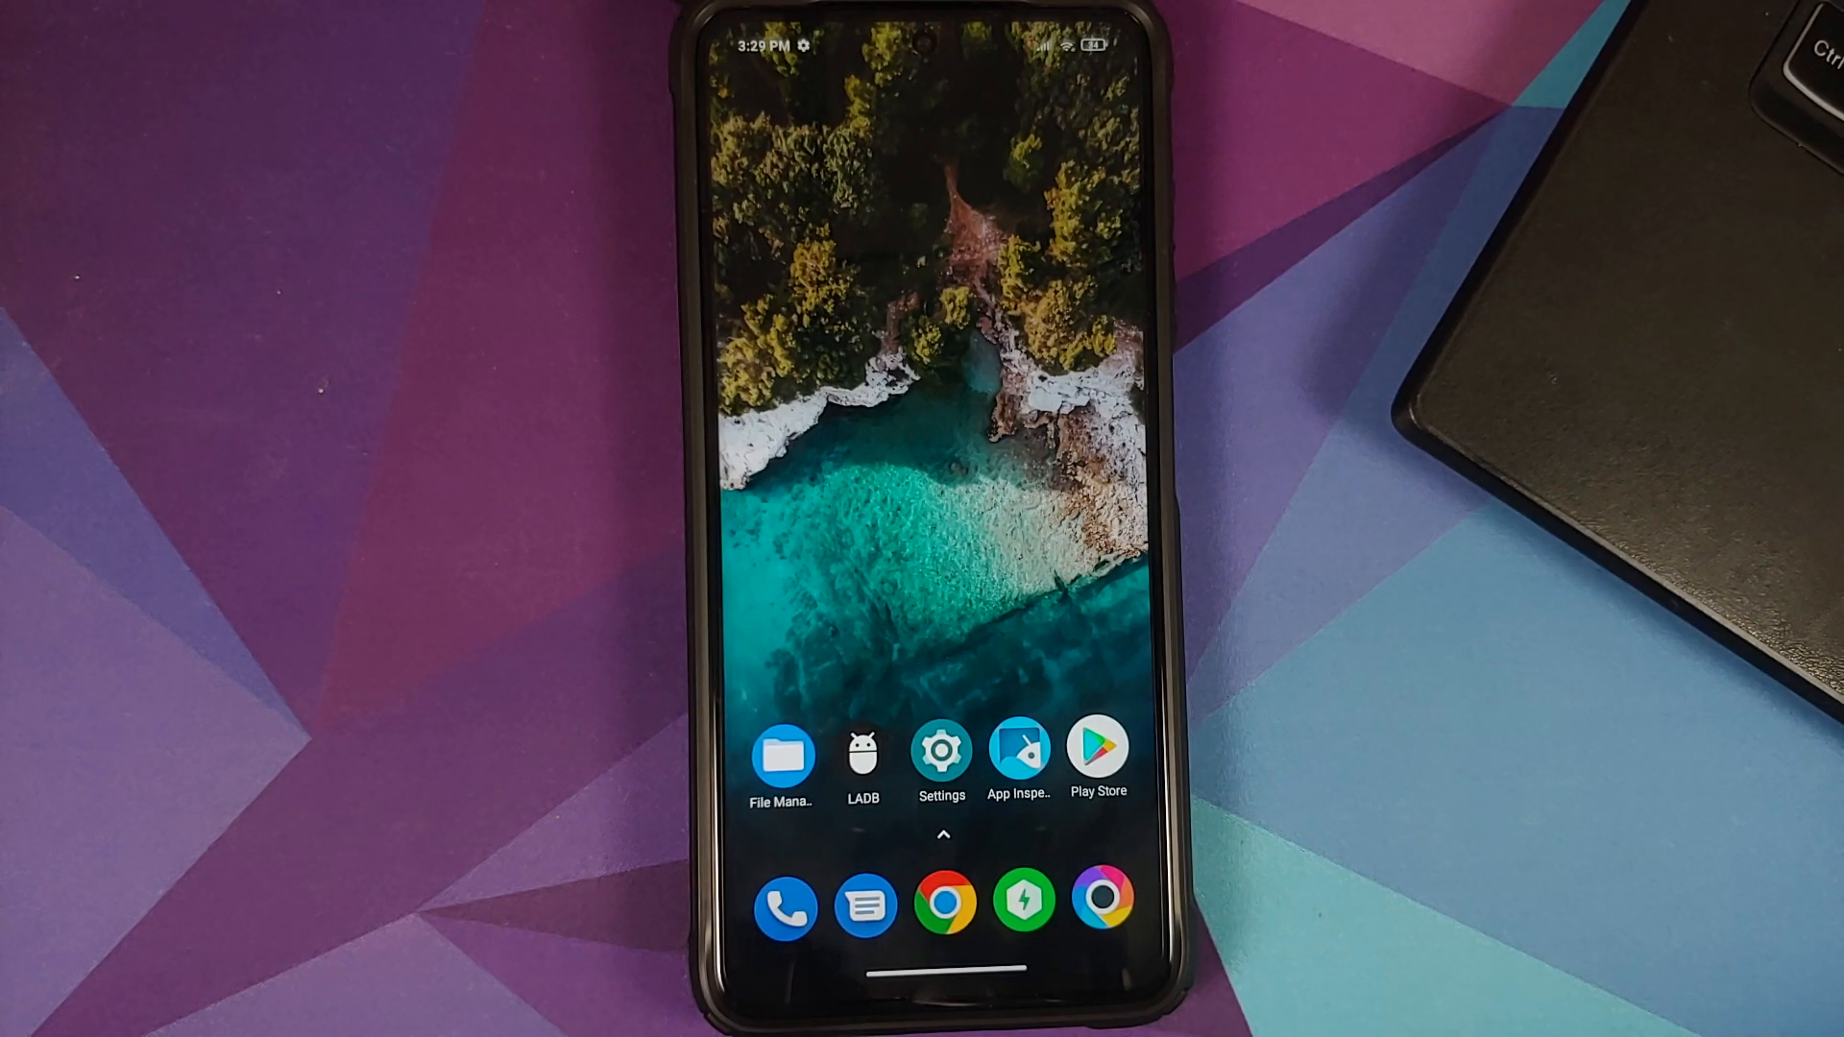
# Reopen Settings on the second phone and scroll to the Mi Account entry showing no account.
pyautogui.click(940, 753)
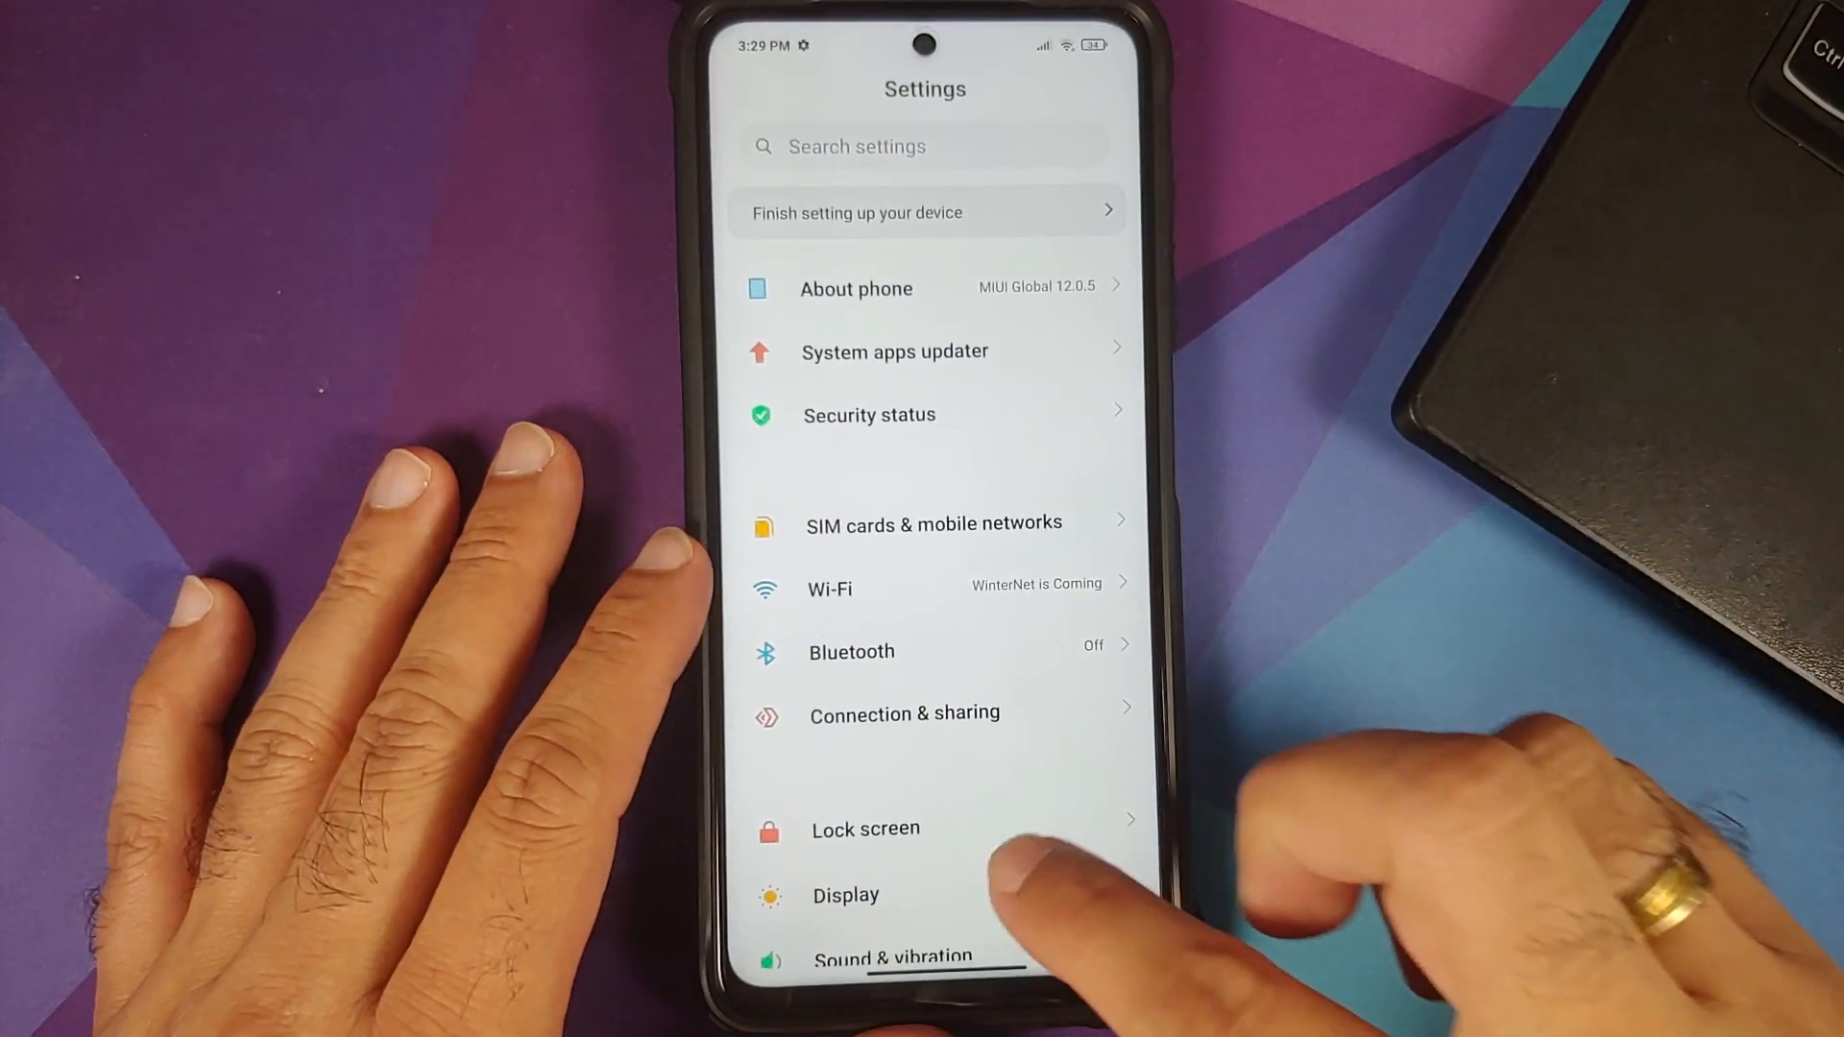
pyautogui.scroll(3)
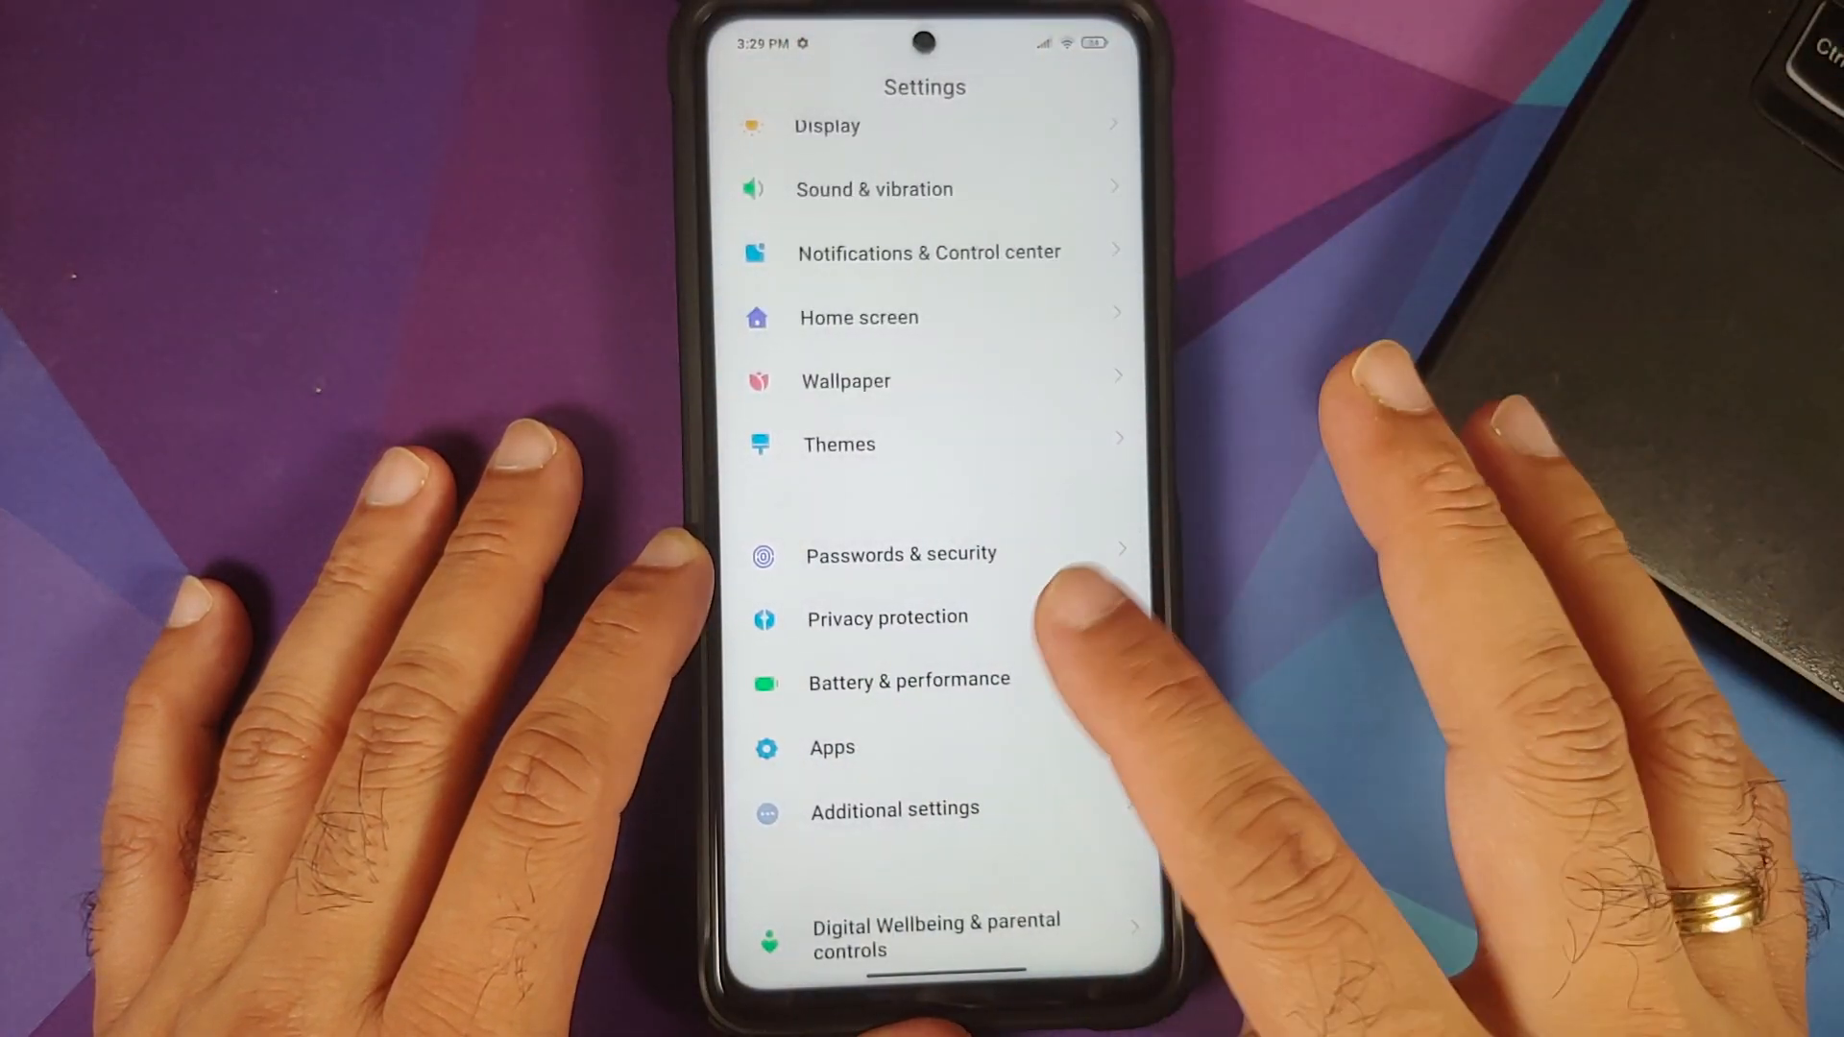
pyautogui.scroll(3)
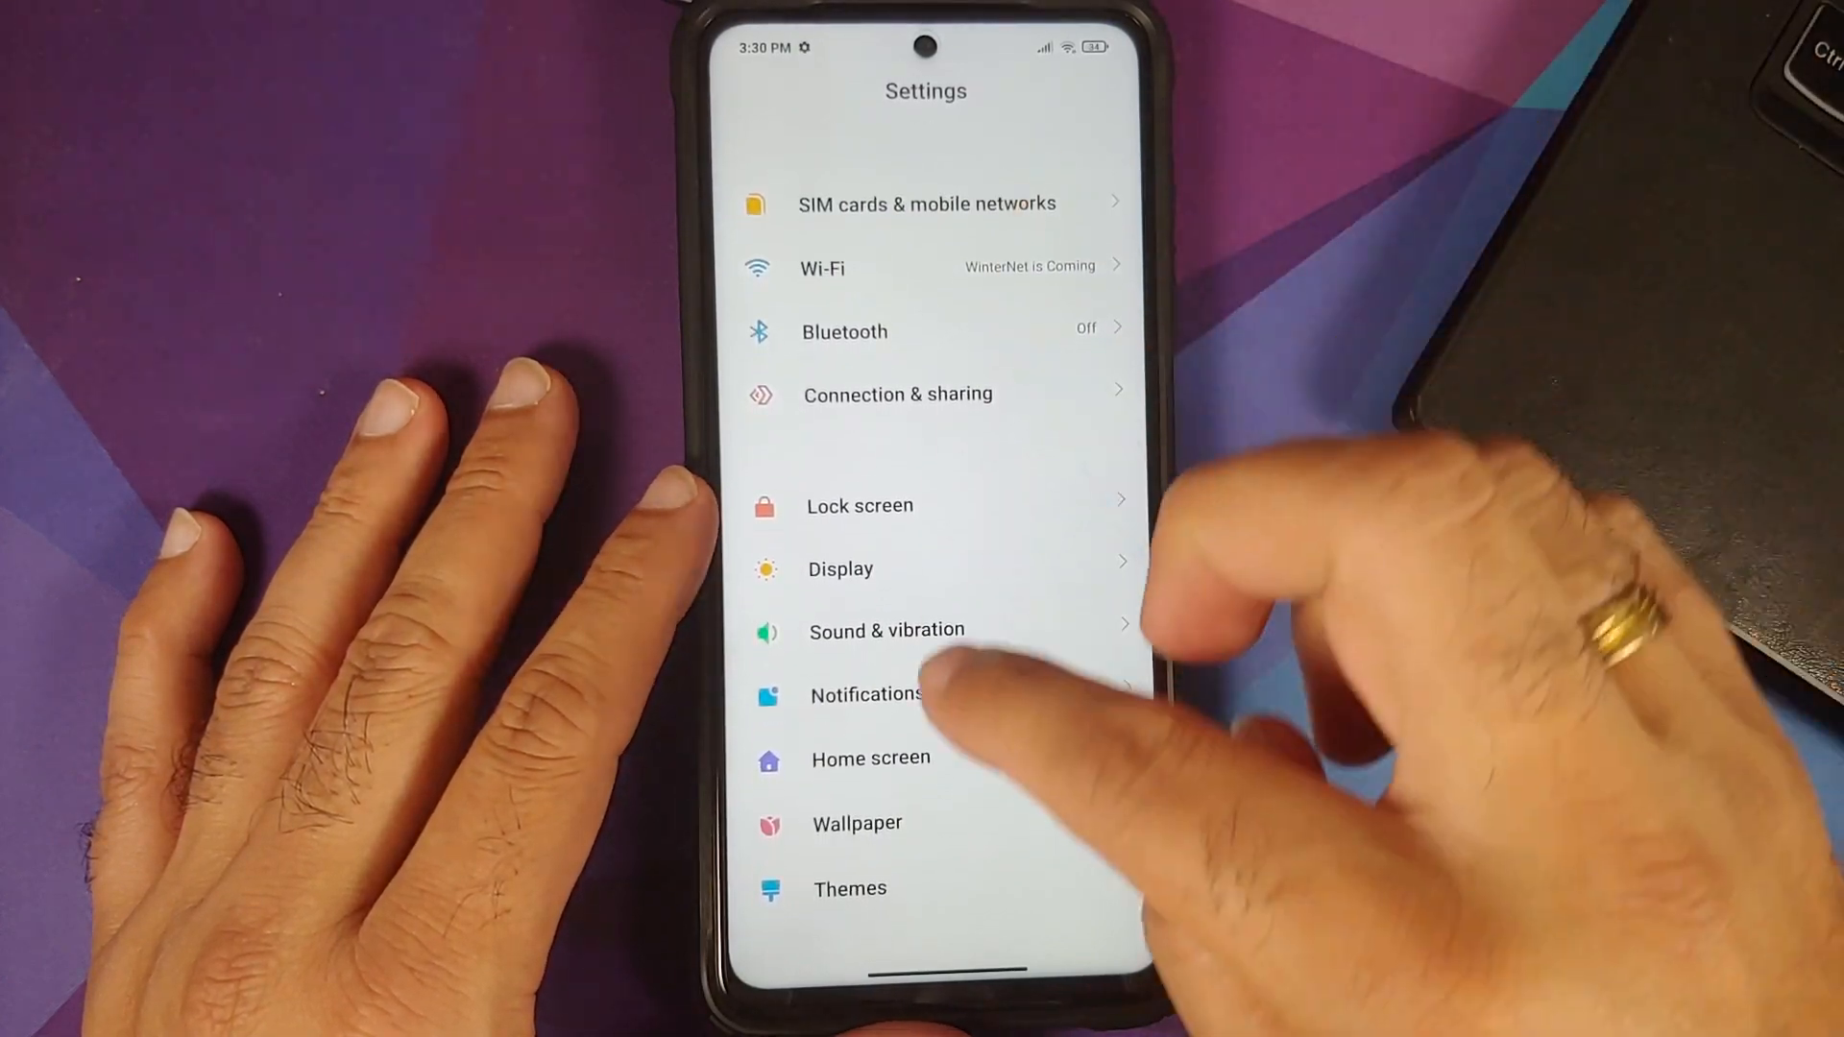
pyautogui.scroll(3)
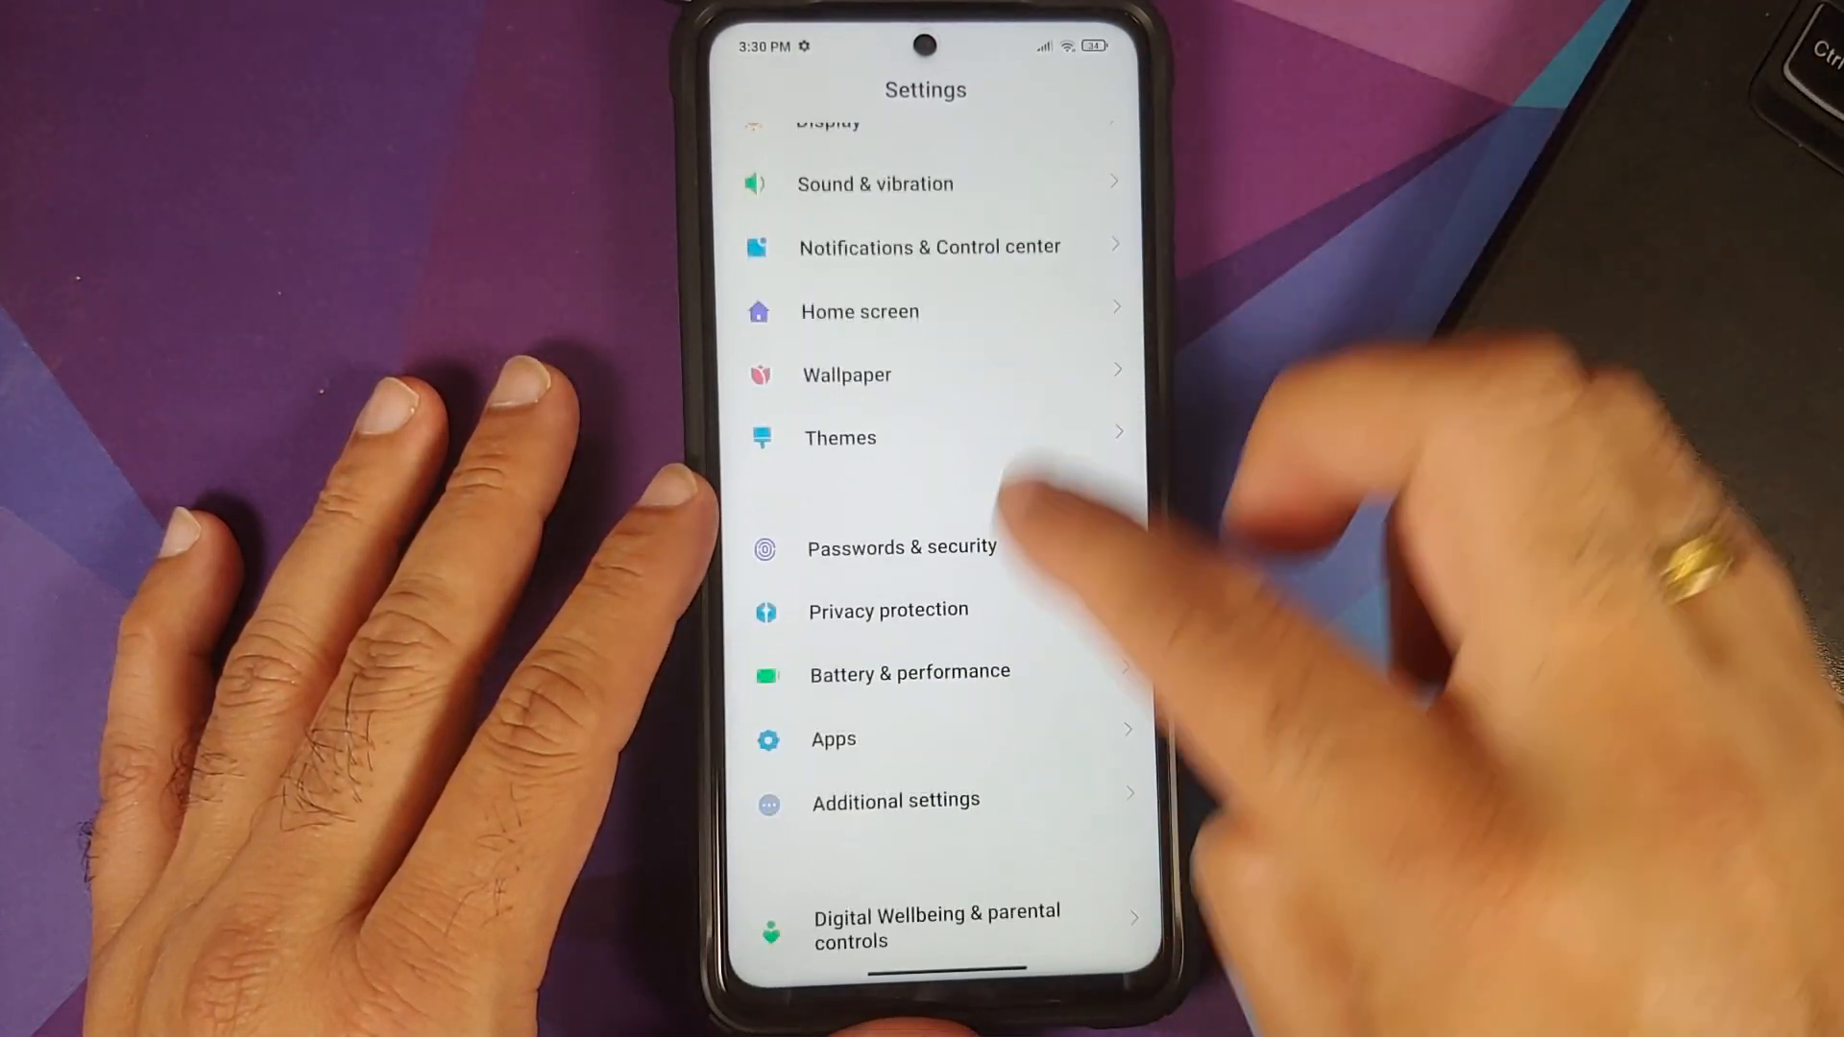
pyautogui.scroll(-3)
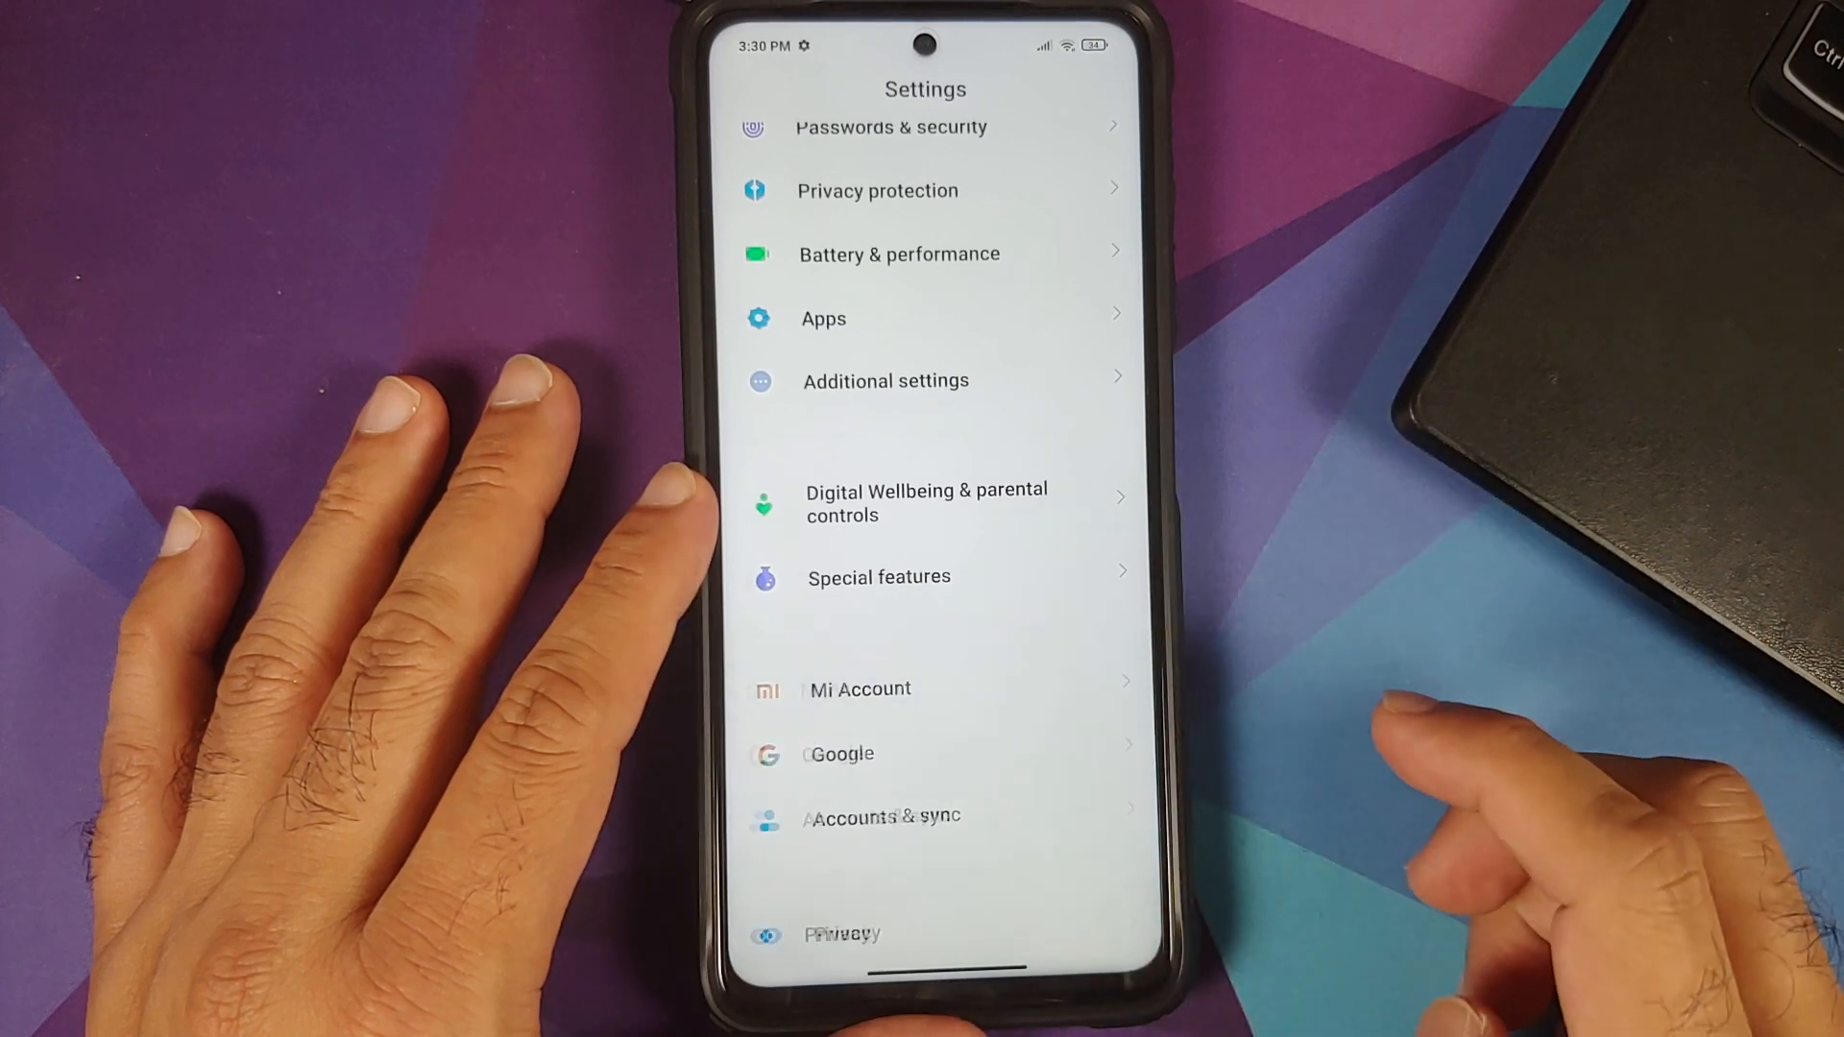
# Sign in to Mi Account and grant Xiaomi Cloud its requested phone-call permission.
pyautogui.click(859, 689)
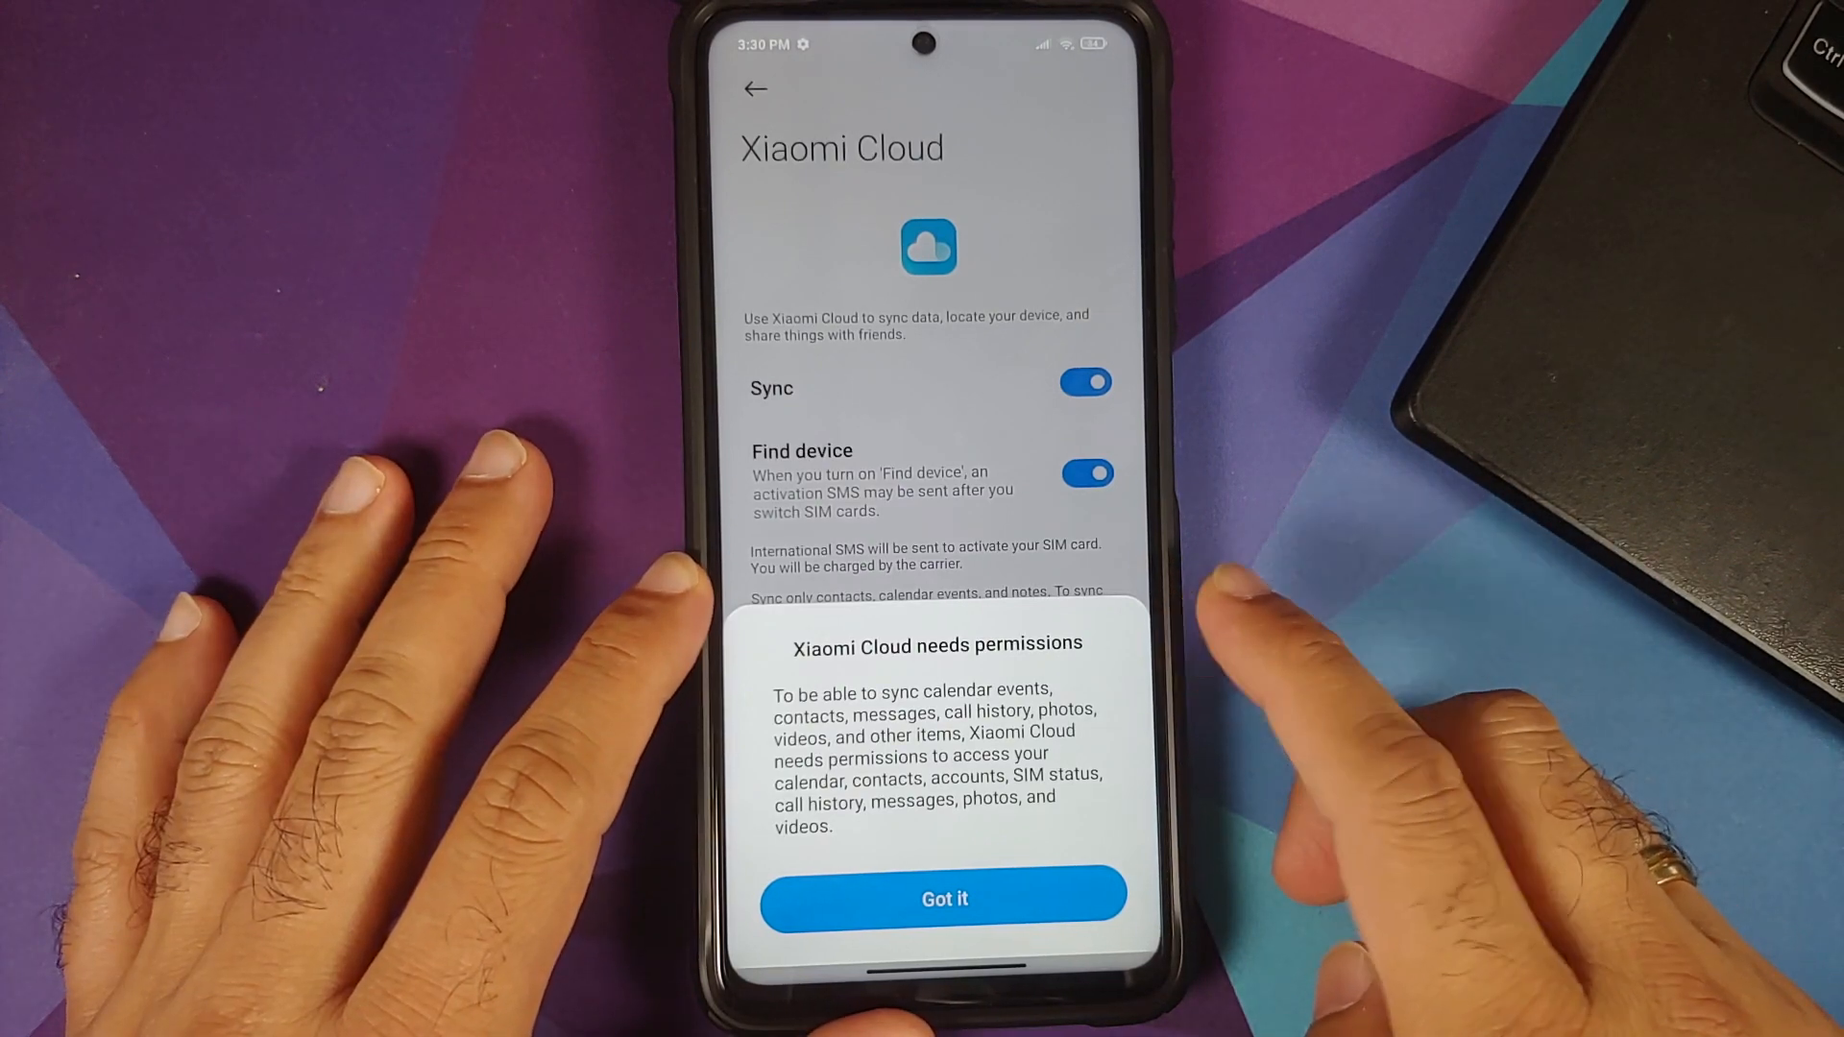
pyautogui.click(943, 897)
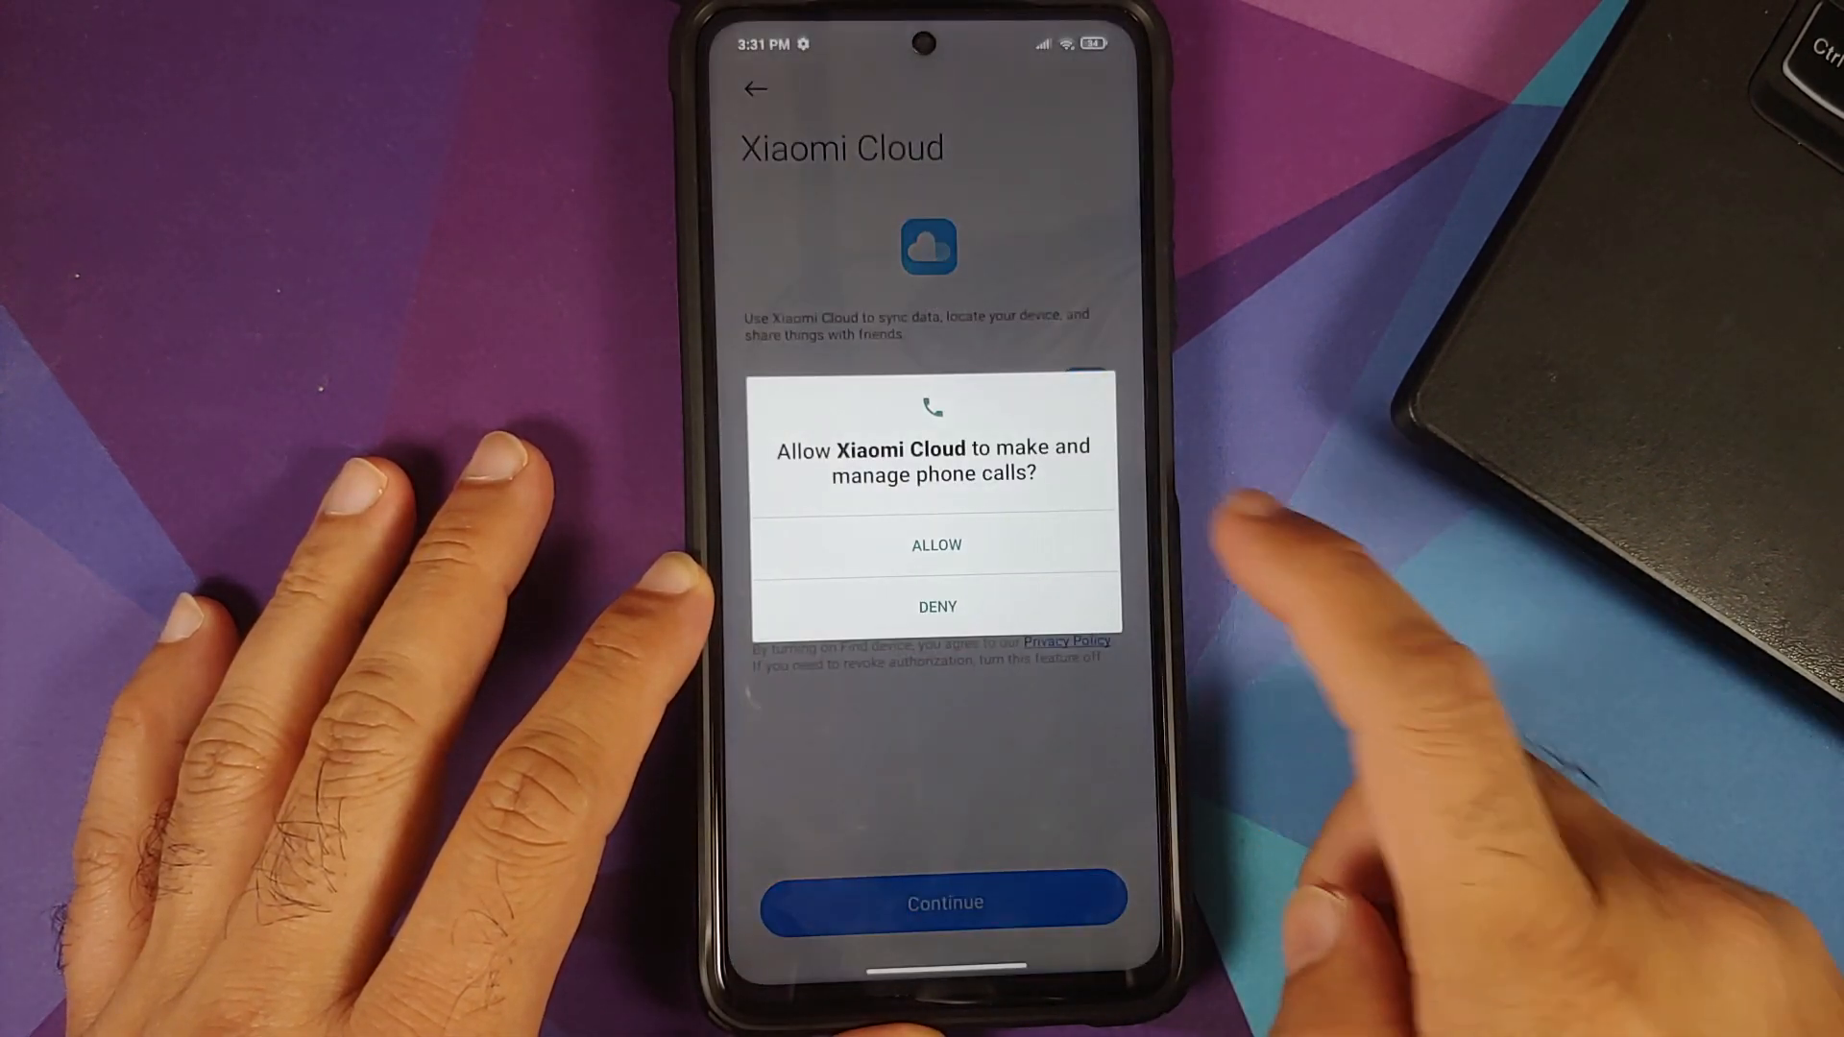
pyautogui.click(936, 544)
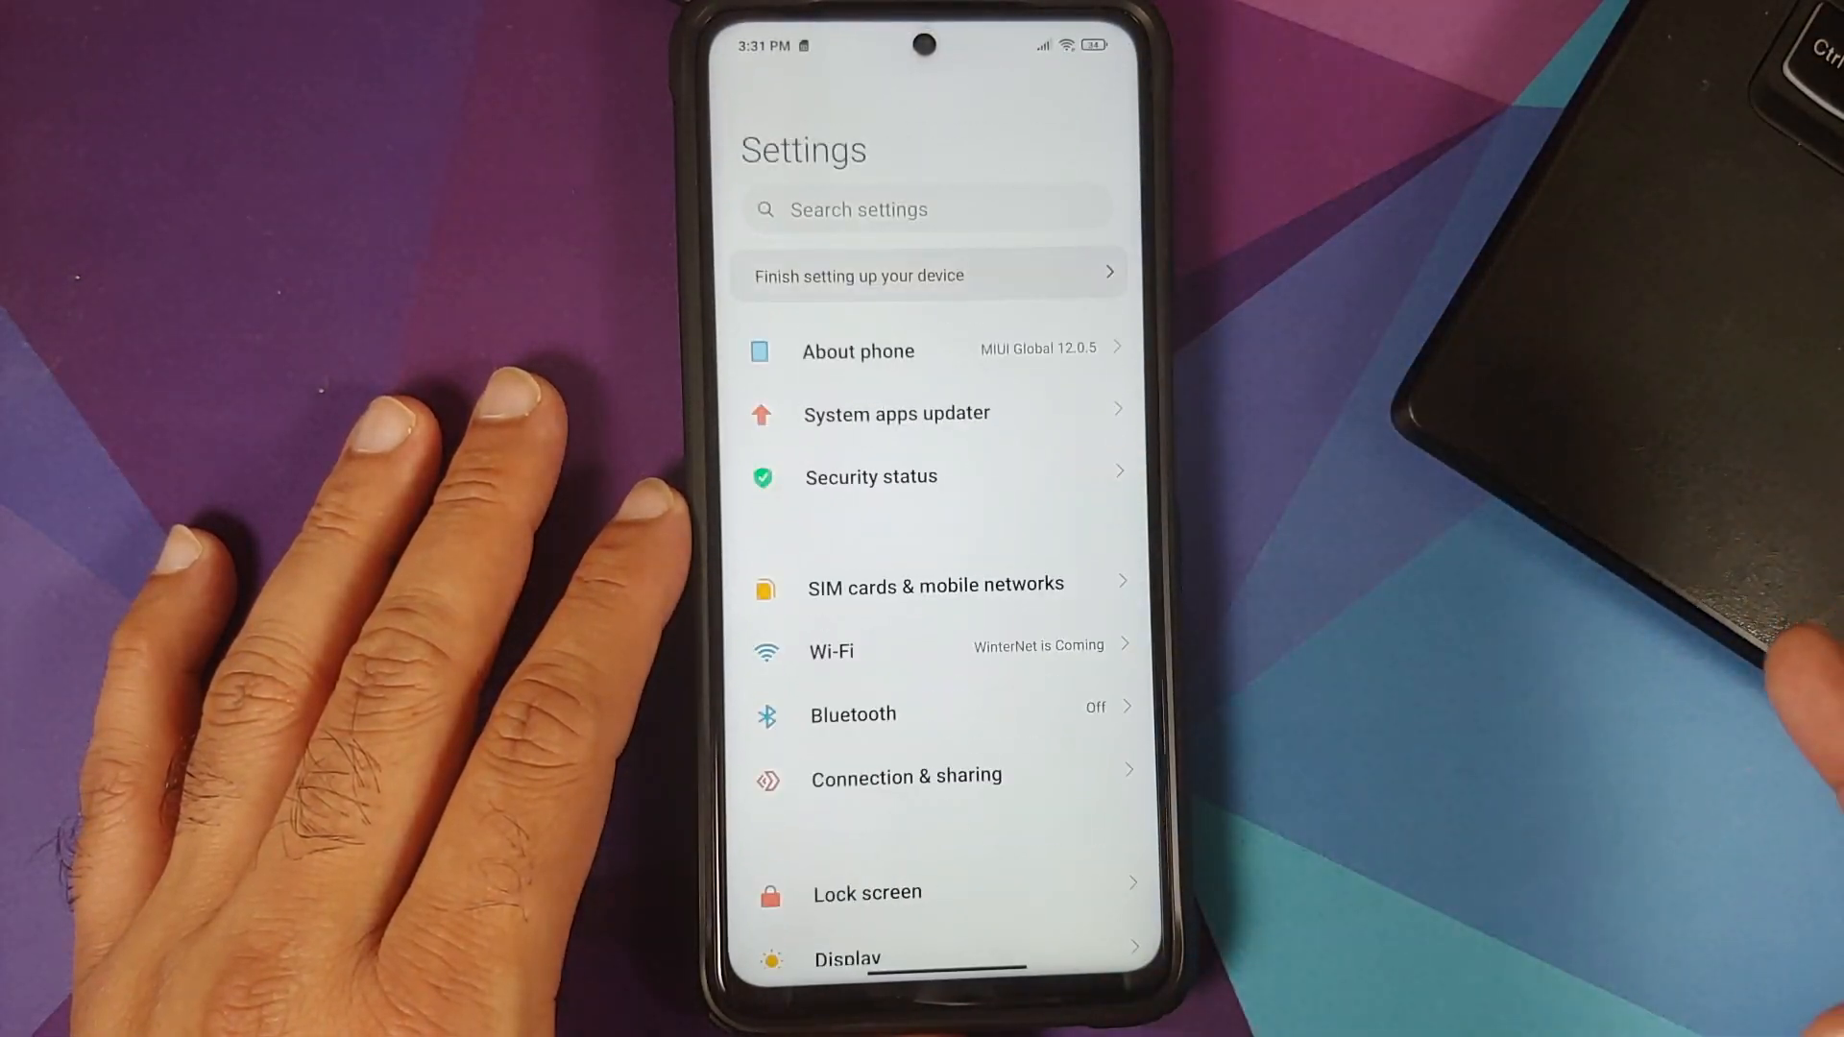
# Navigate through Additional settings to Developer options on the now signed-in phone.
pyautogui.click(859, 350)
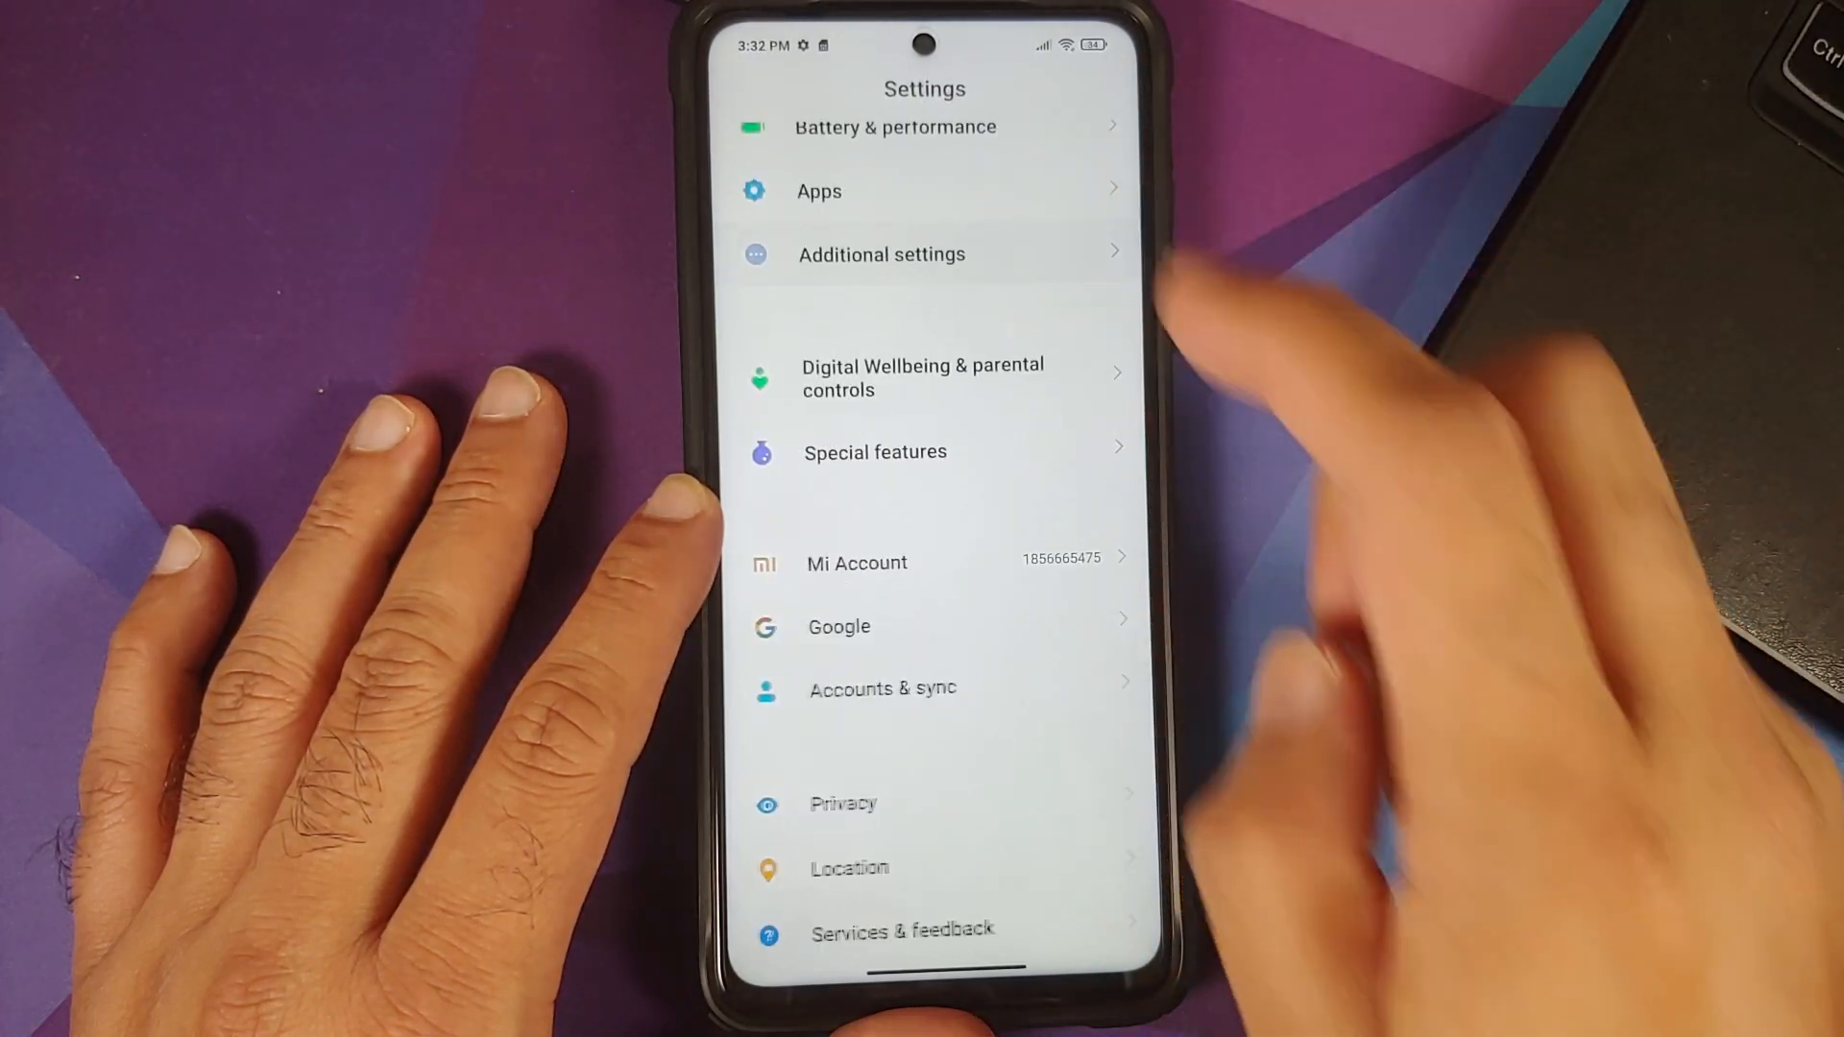
pyautogui.click(882, 253)
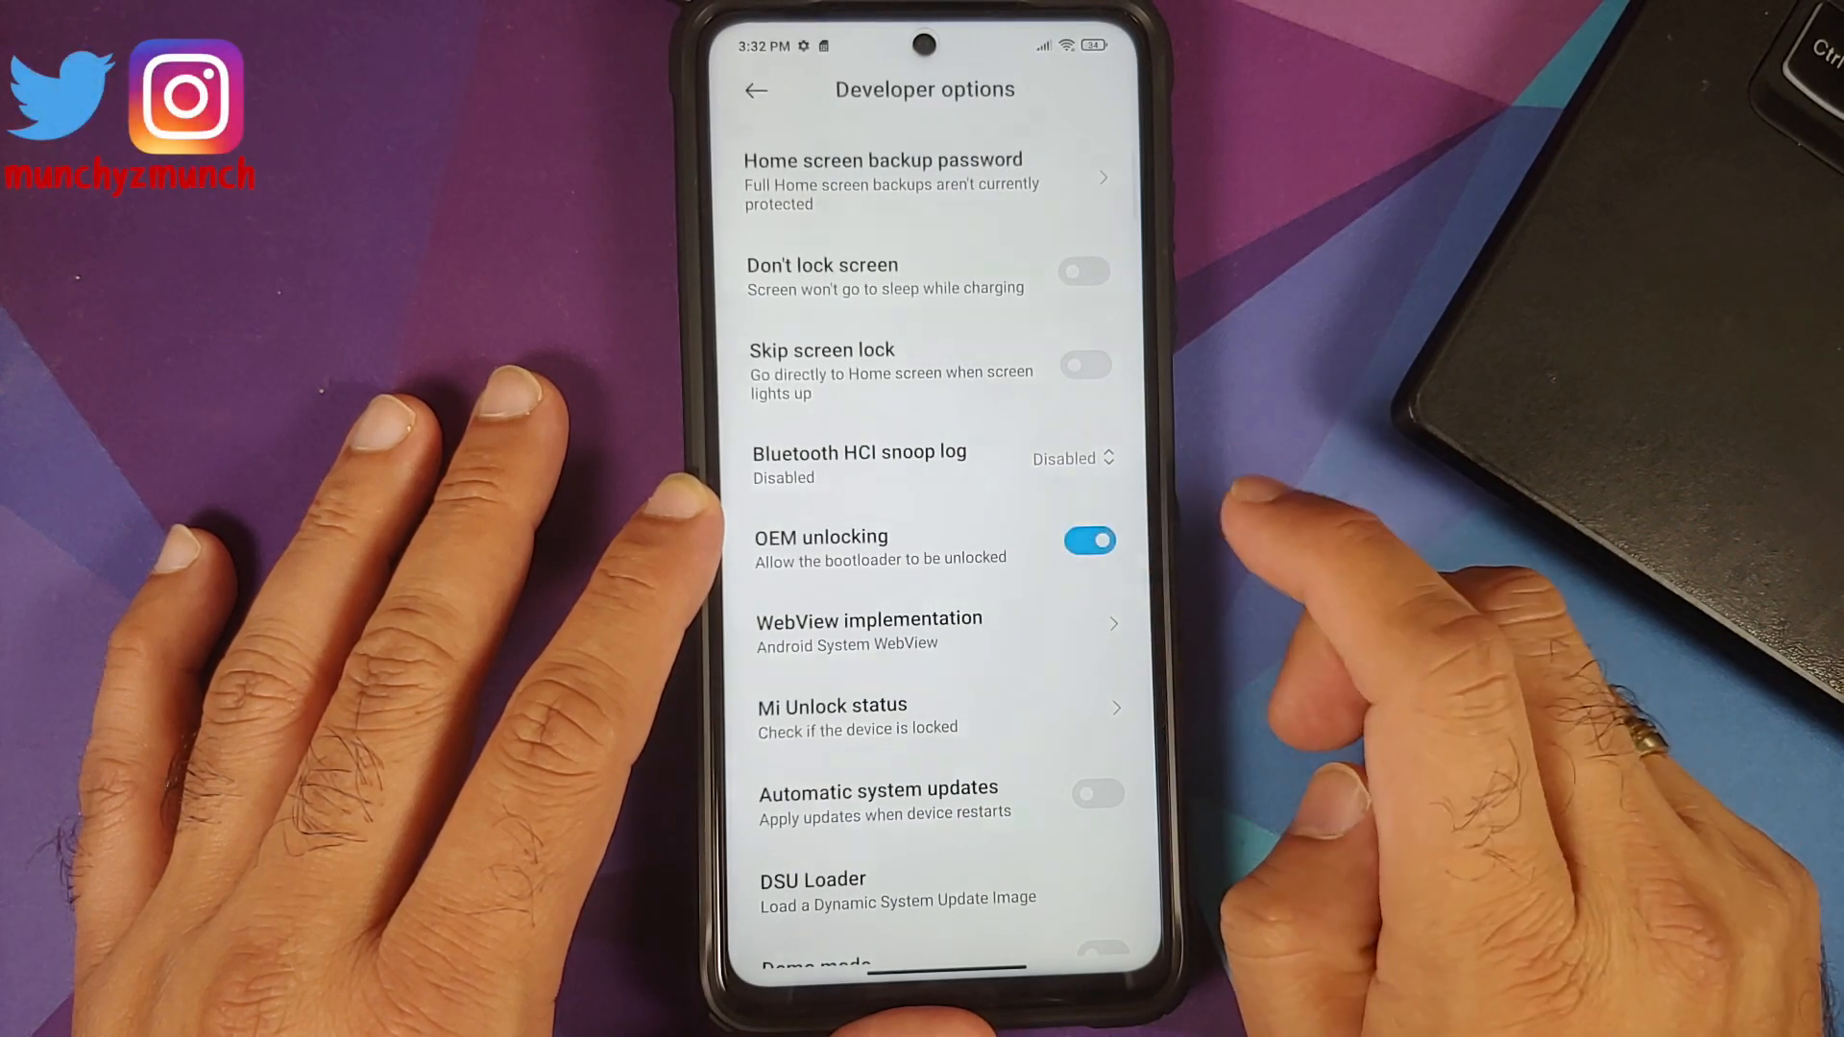
# Enable OEM unlocking and confirm the Allow OEM unlocking warning.
pyautogui.click(1087, 540)
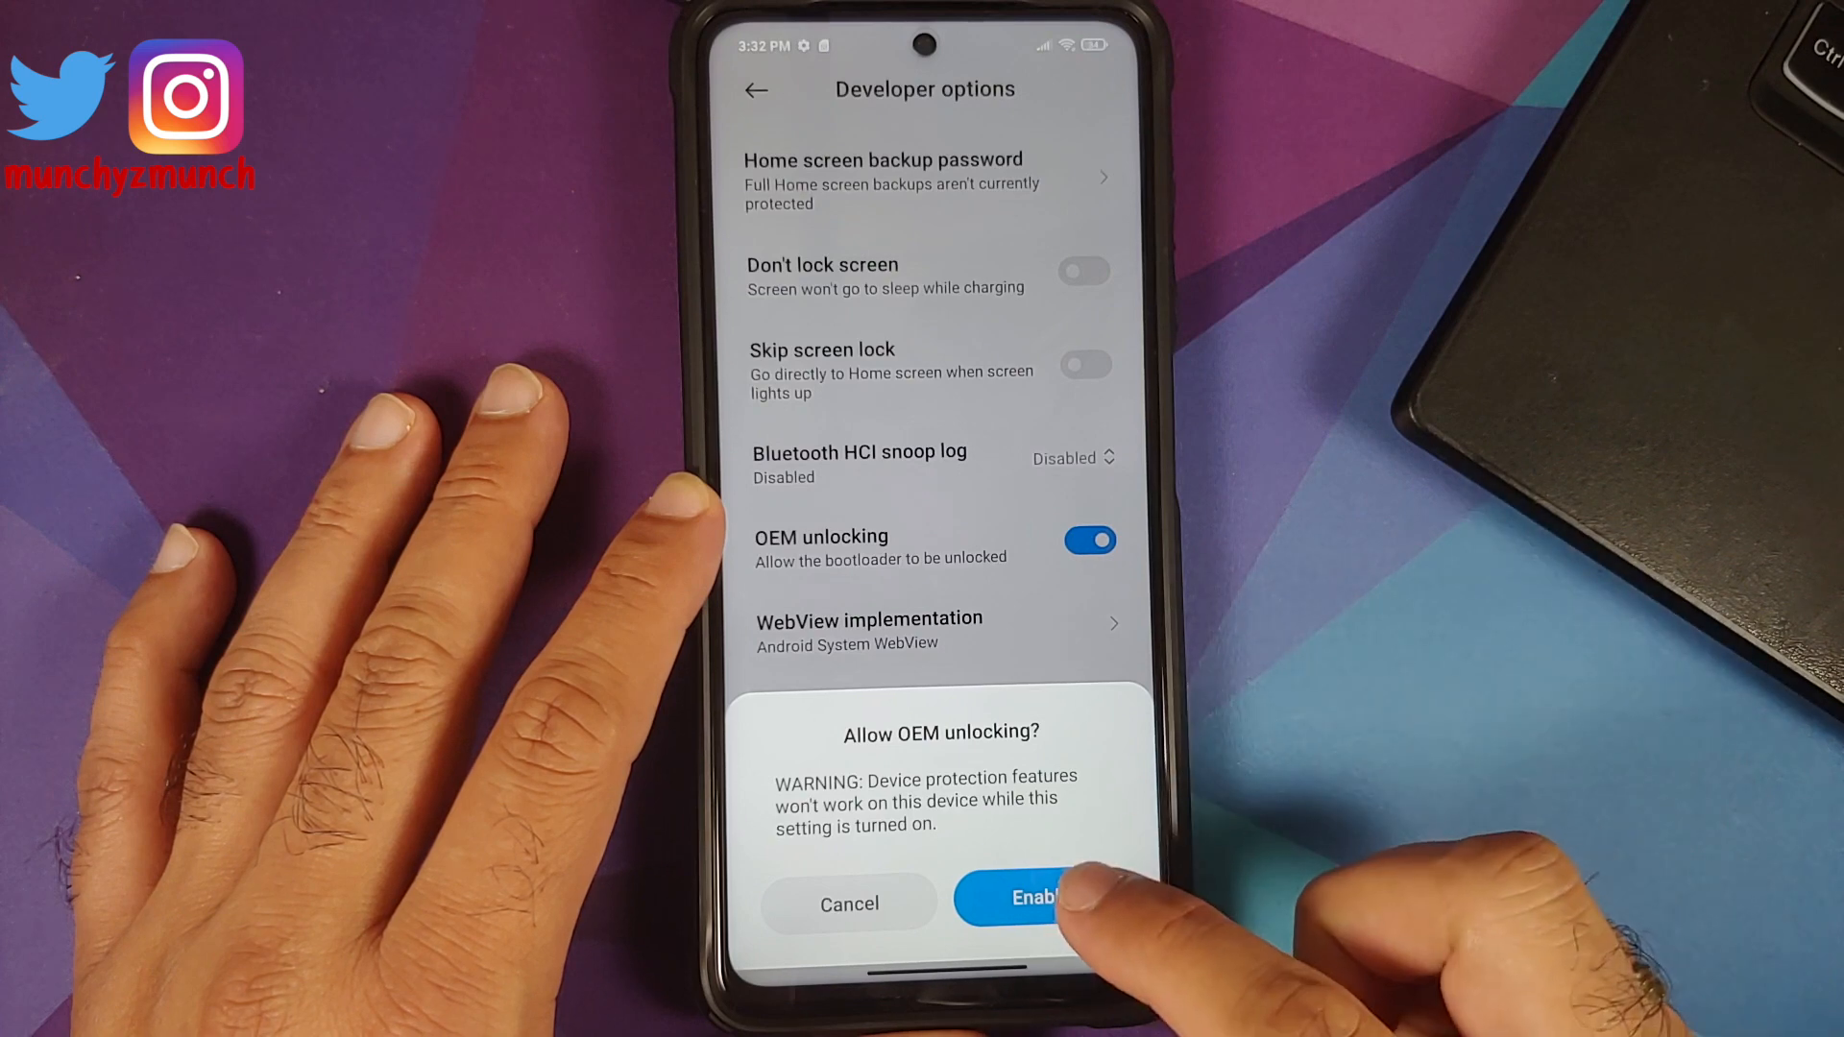
pyautogui.click(1033, 897)
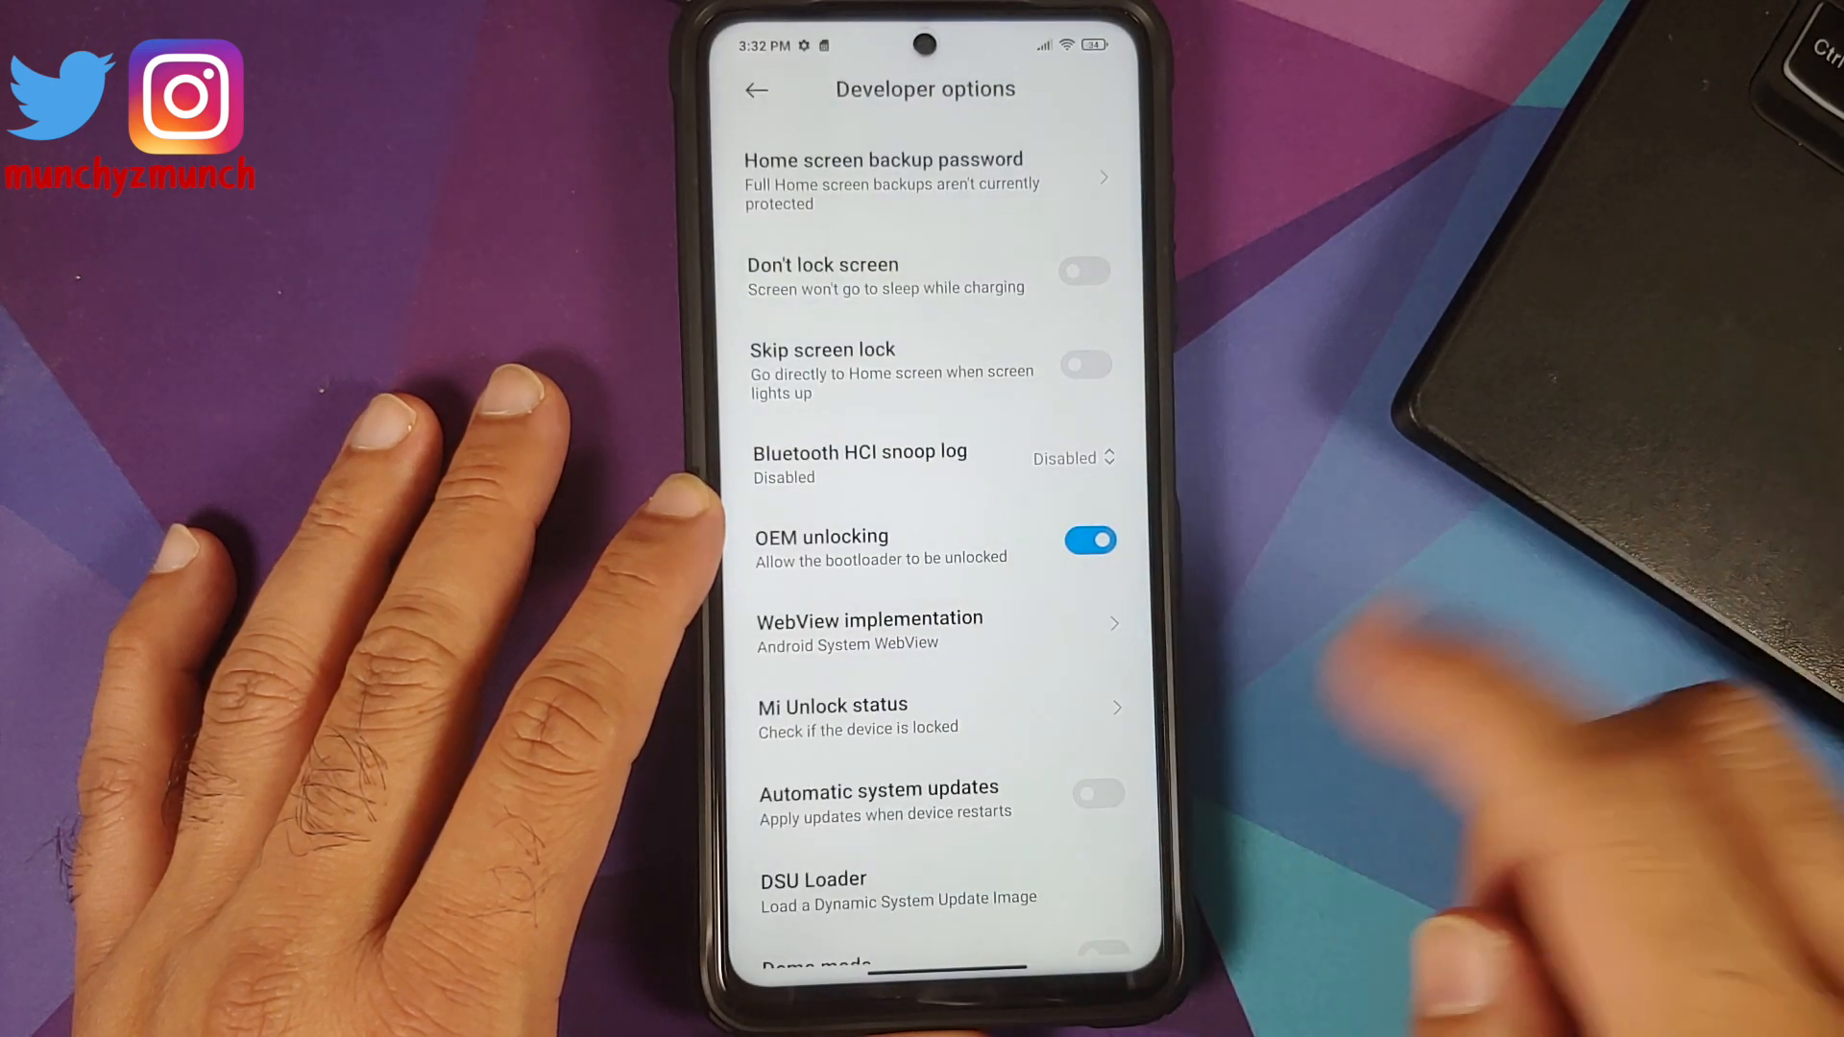
pyautogui.moveTo(1106, 716)
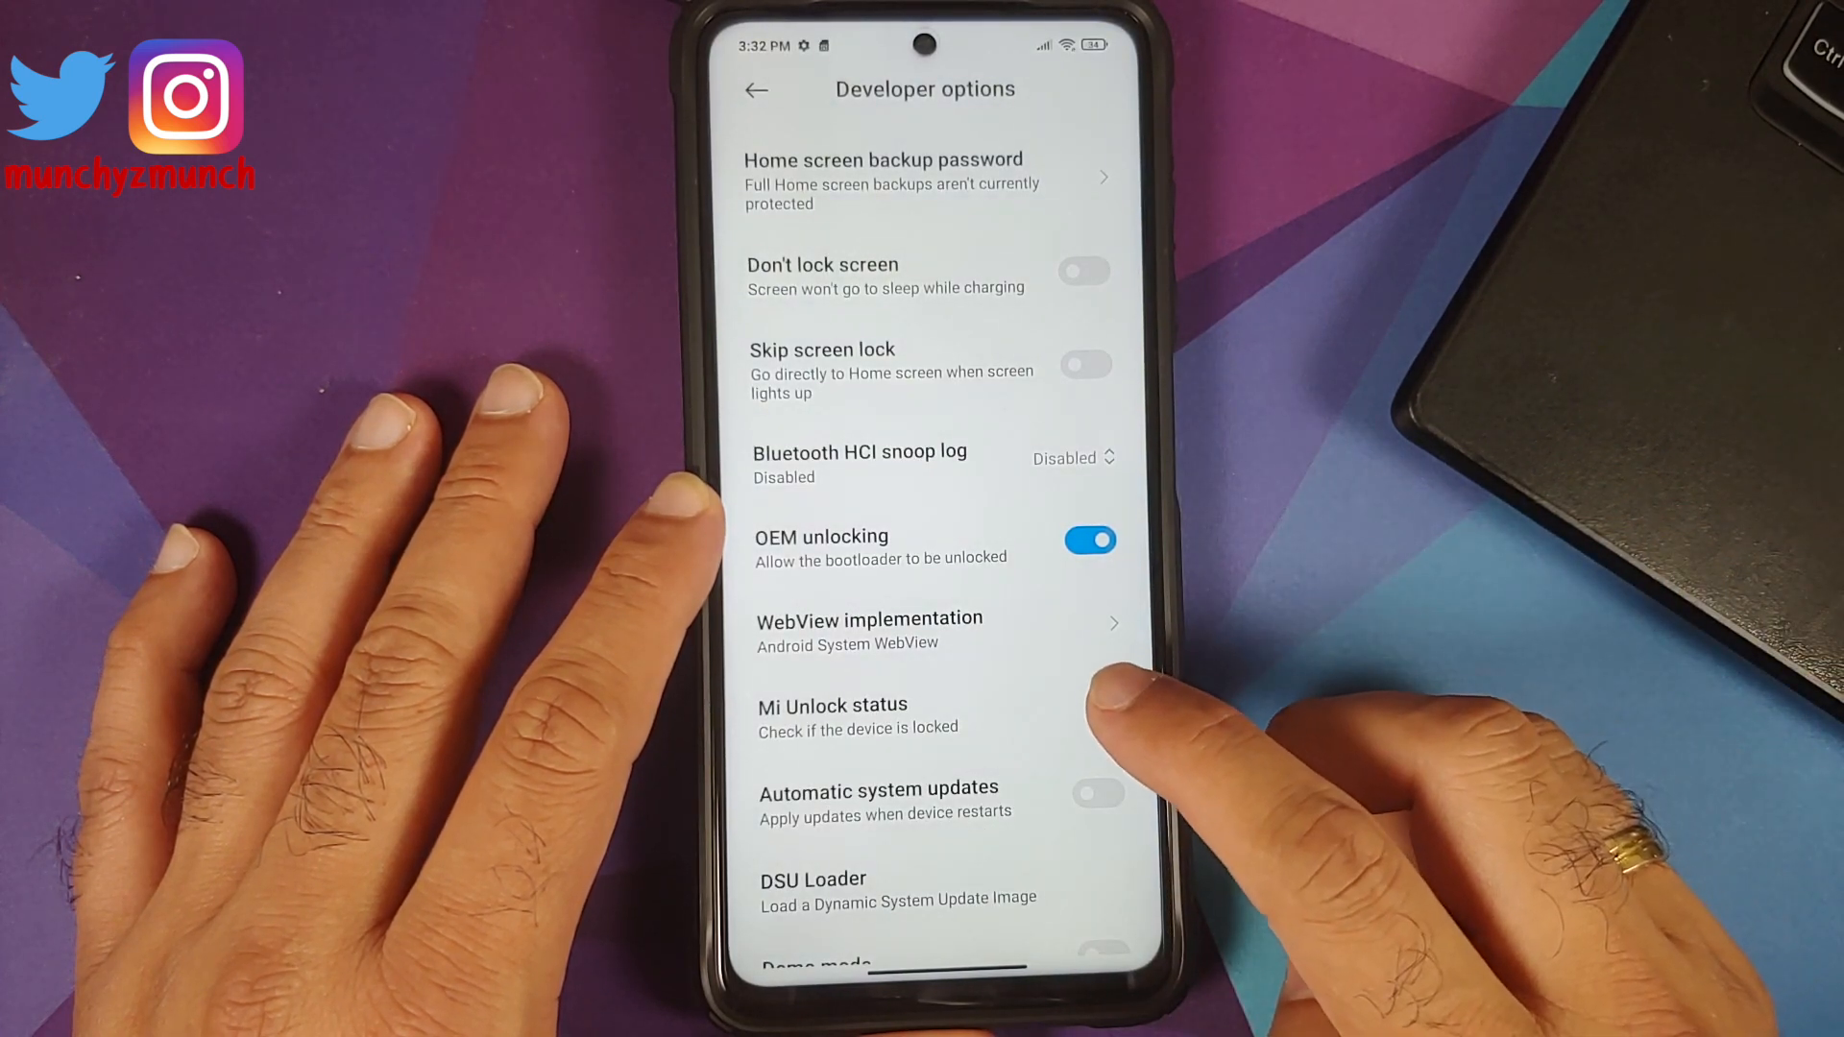
# View Mi Unlock status showing the device locked and add the Mi account and device.
pyautogui.click(832, 717)
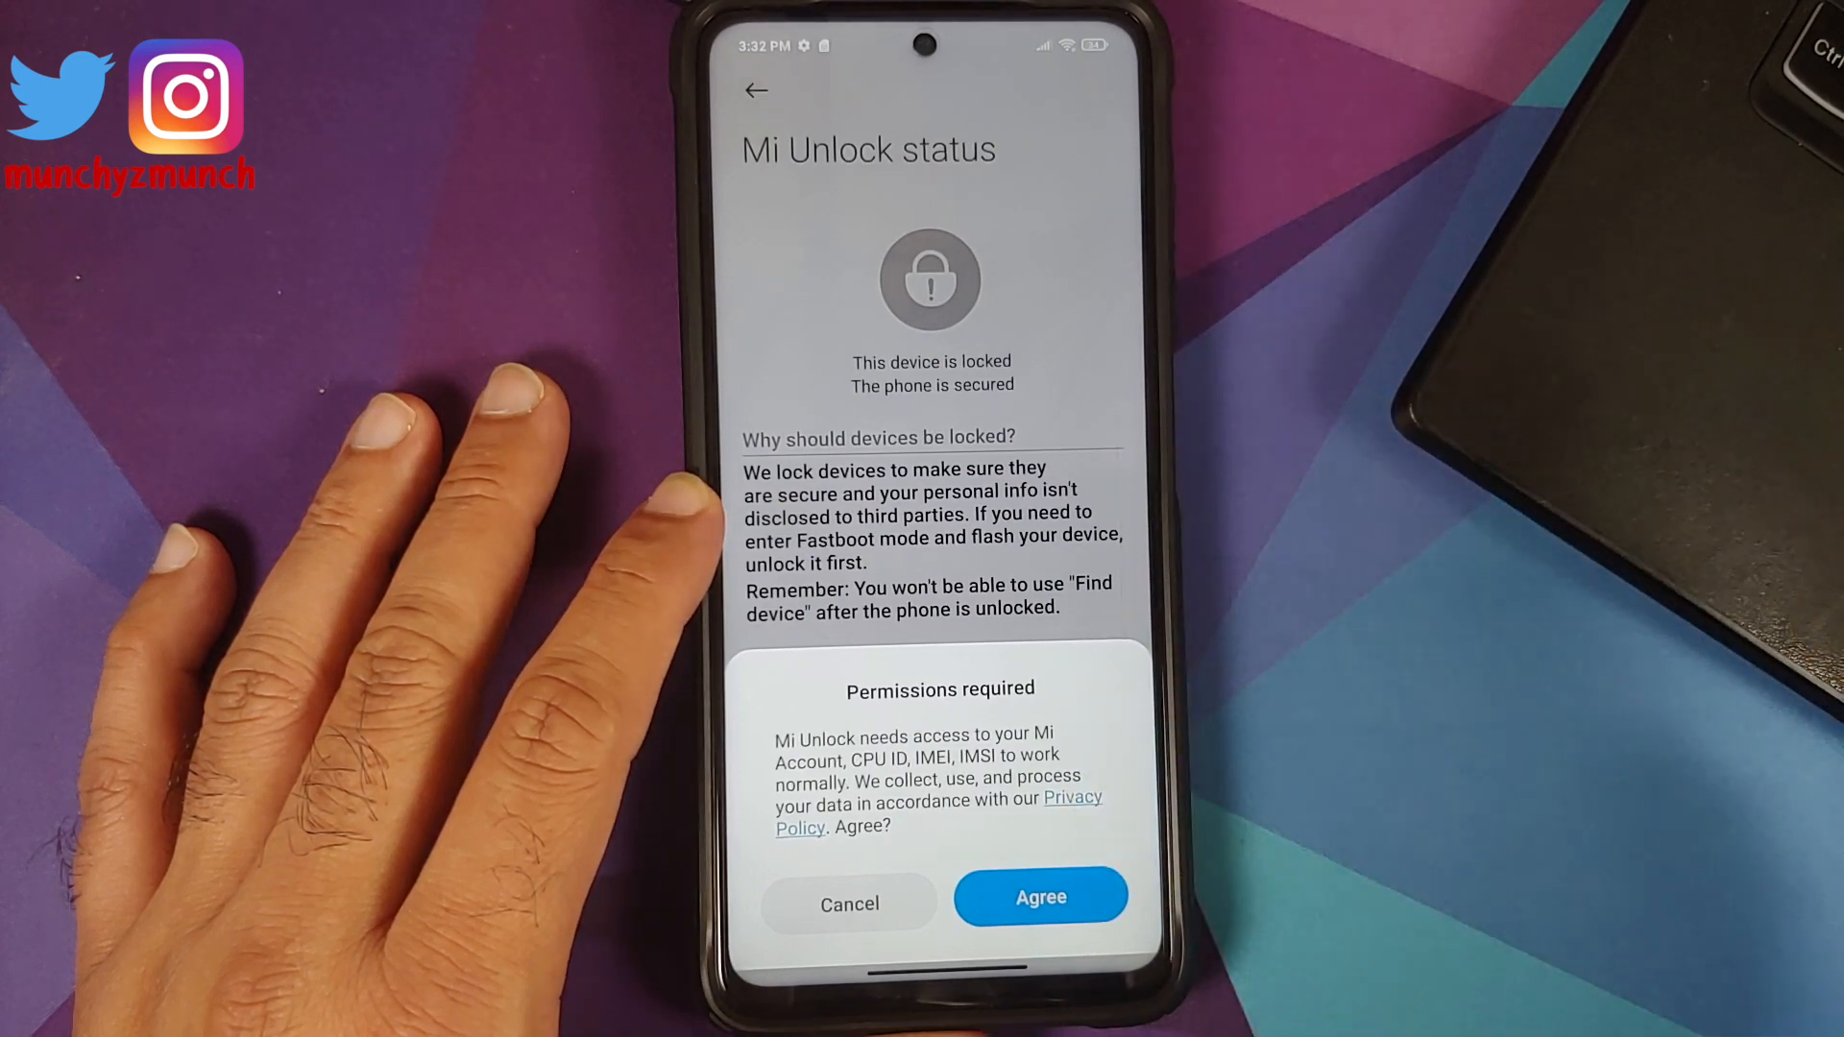
pyautogui.moveTo(1470, 764)
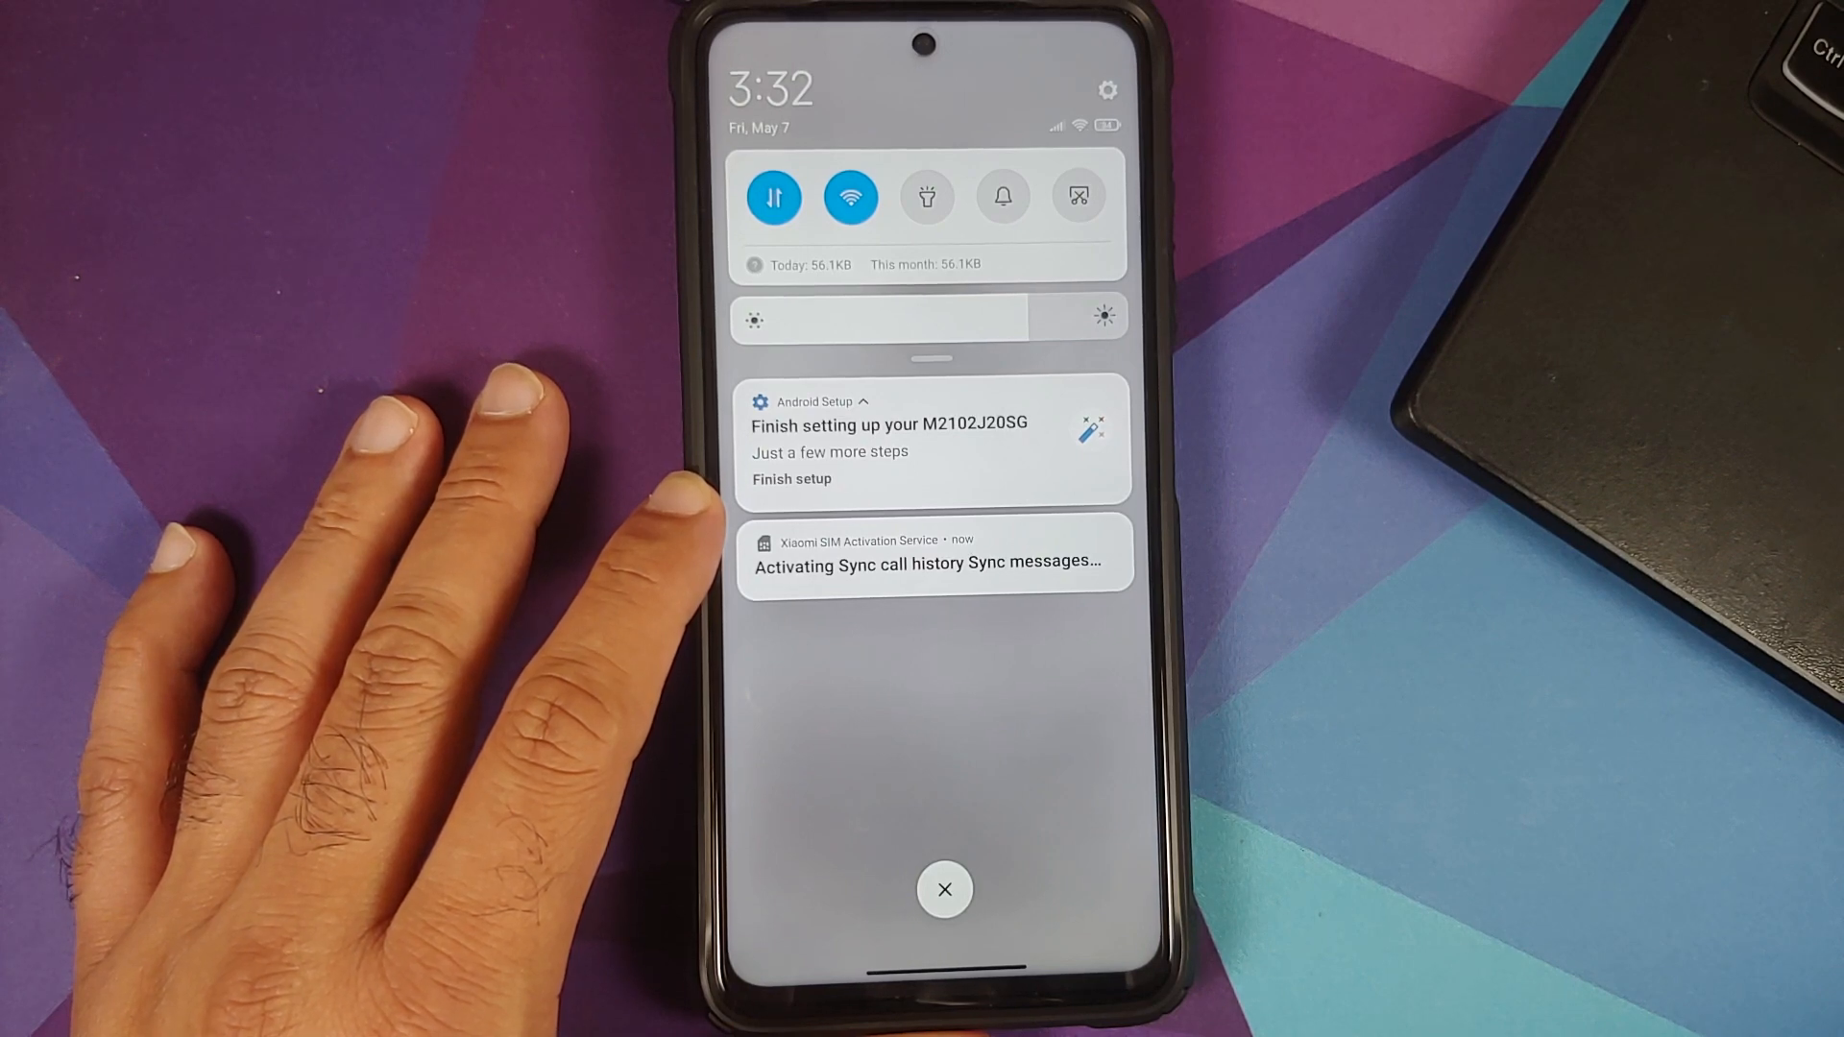
pyautogui.click(849, 196)
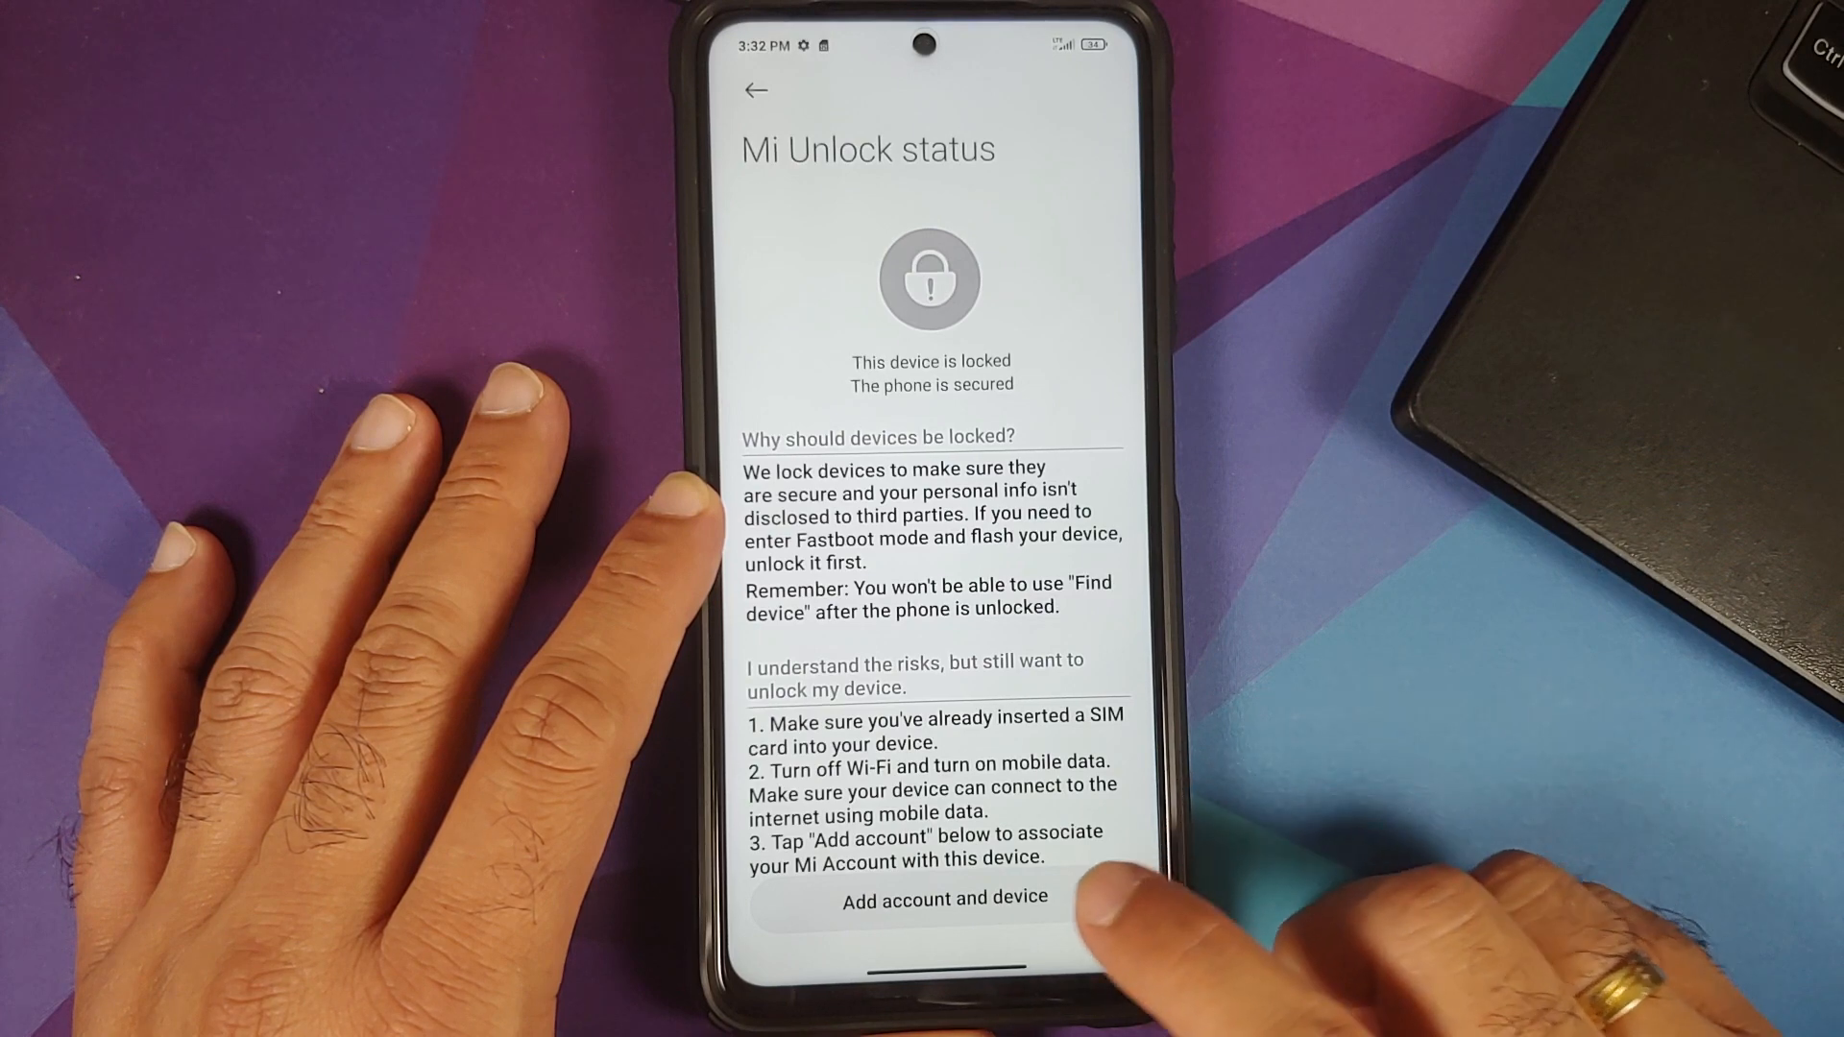
pyautogui.click(941, 897)
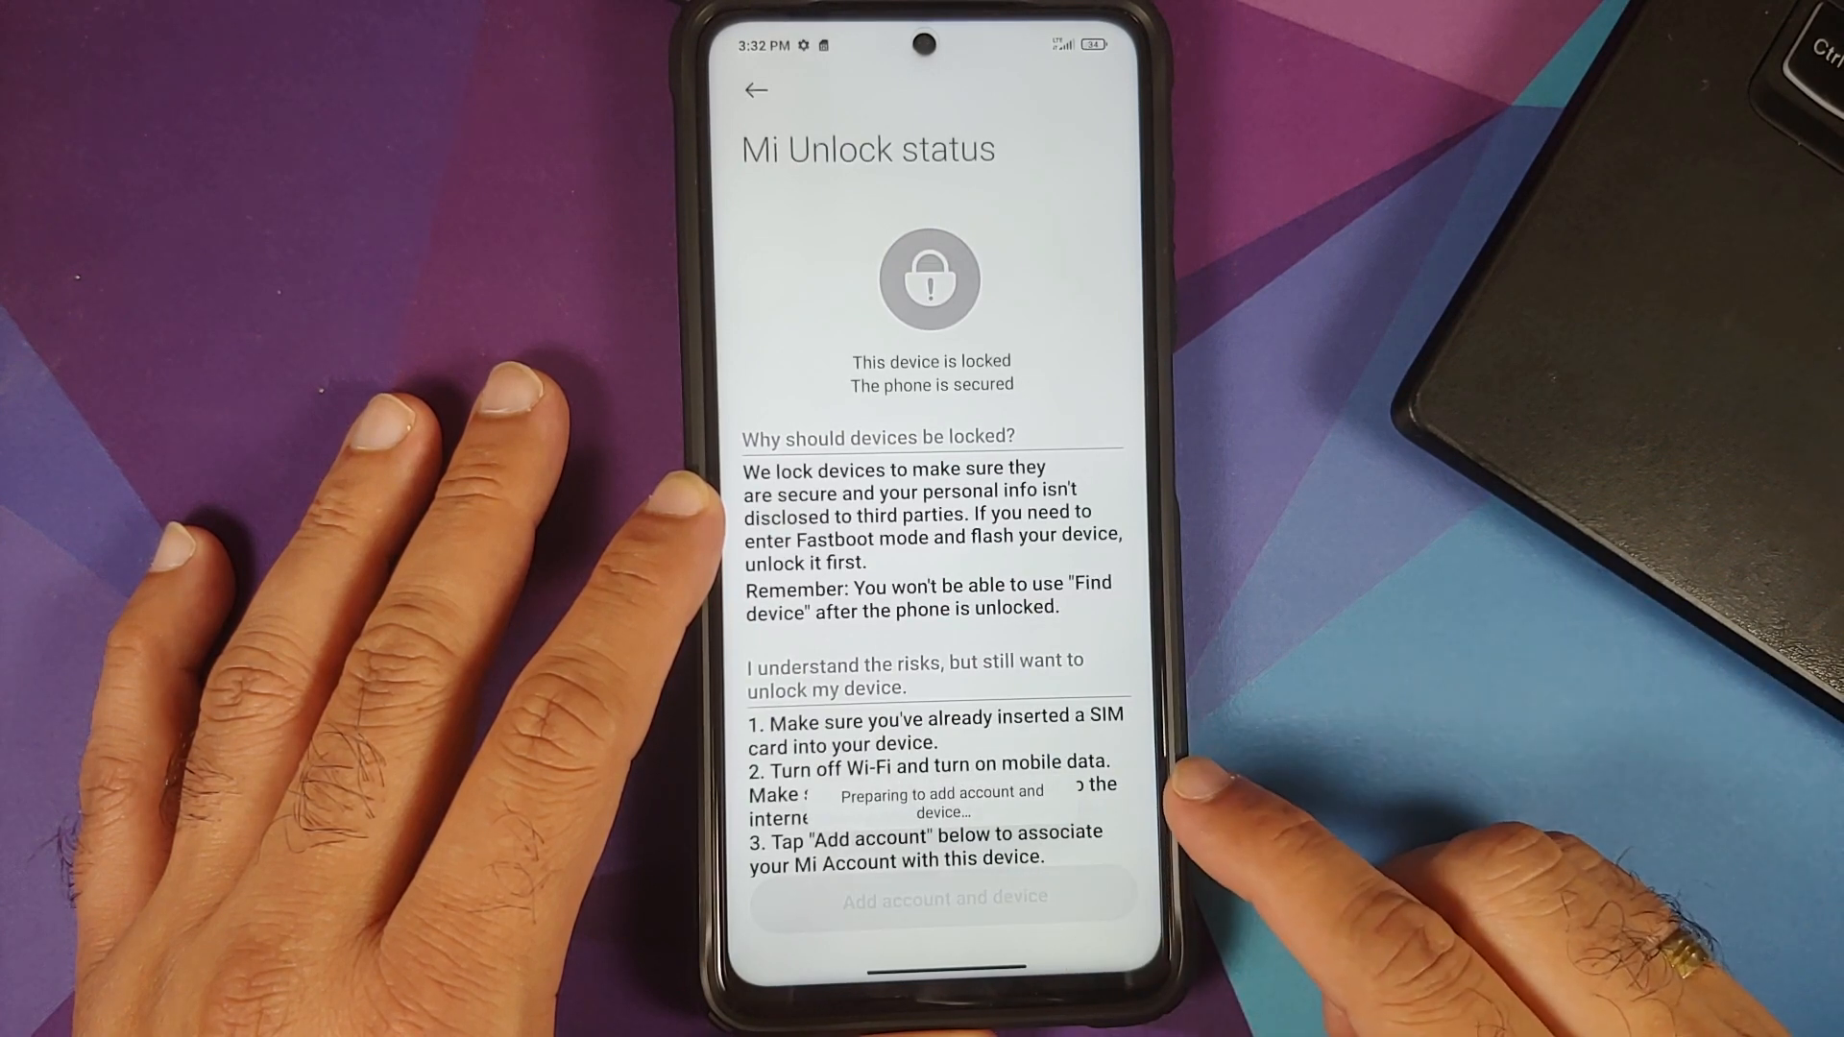